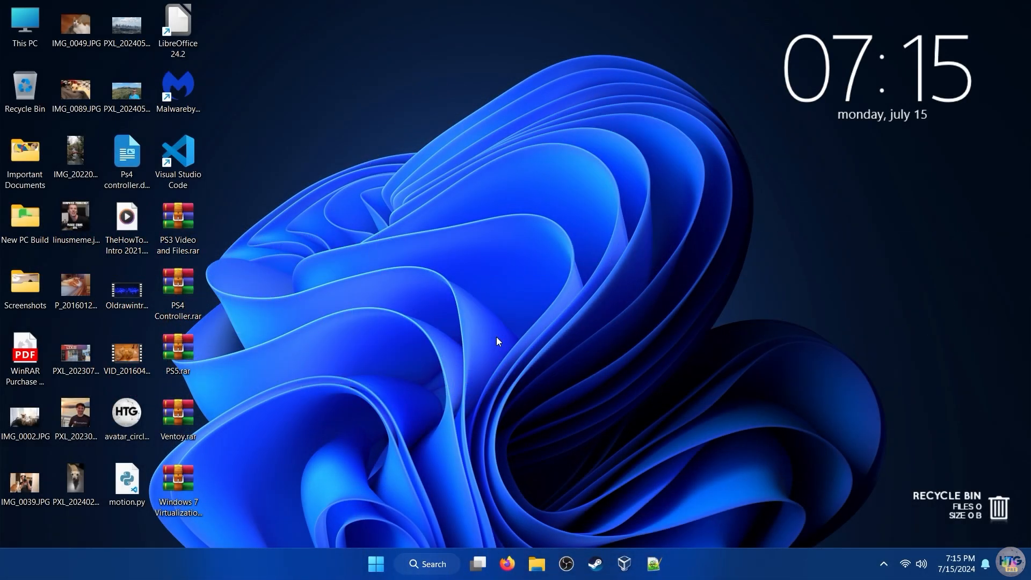
{"action": "mouse_move", "coordinate": [543, 362]}
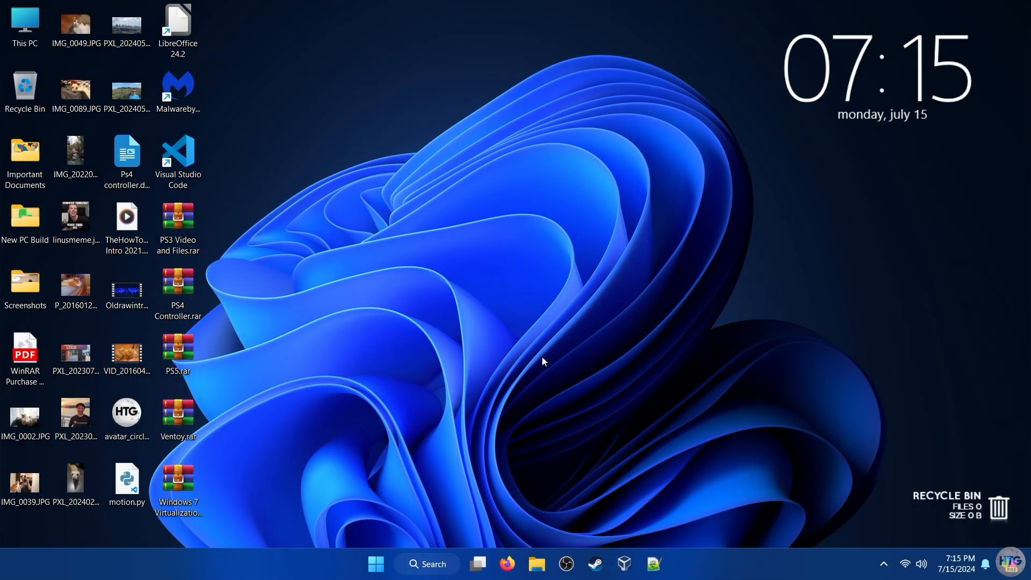
Browse the Downloads, Pictures and Videos folders and the E: drive contents in File Explorer.
{"action": "left_click", "coordinate": [537, 565]}
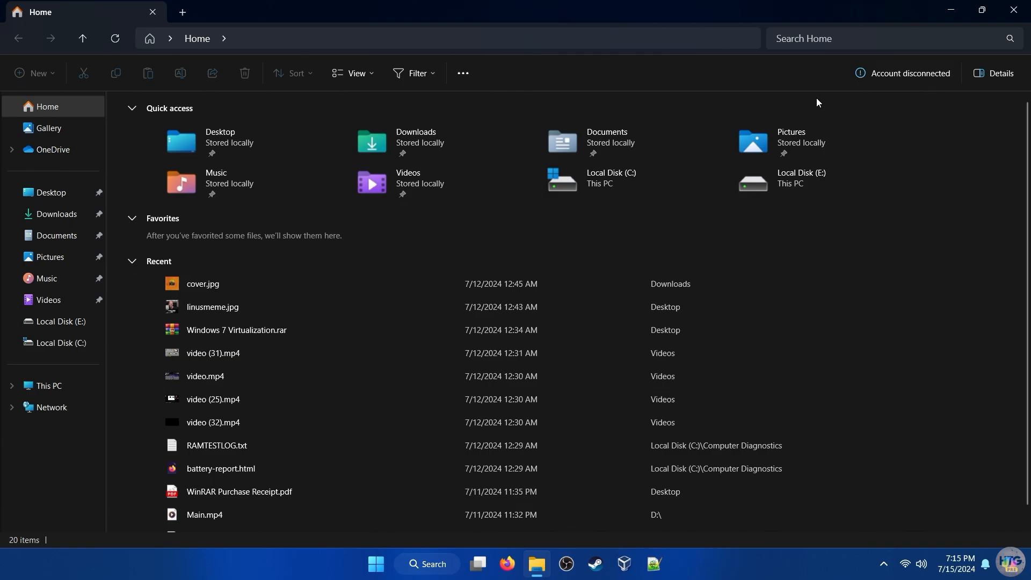
{"action": "left_click", "coordinate": [57, 214]}
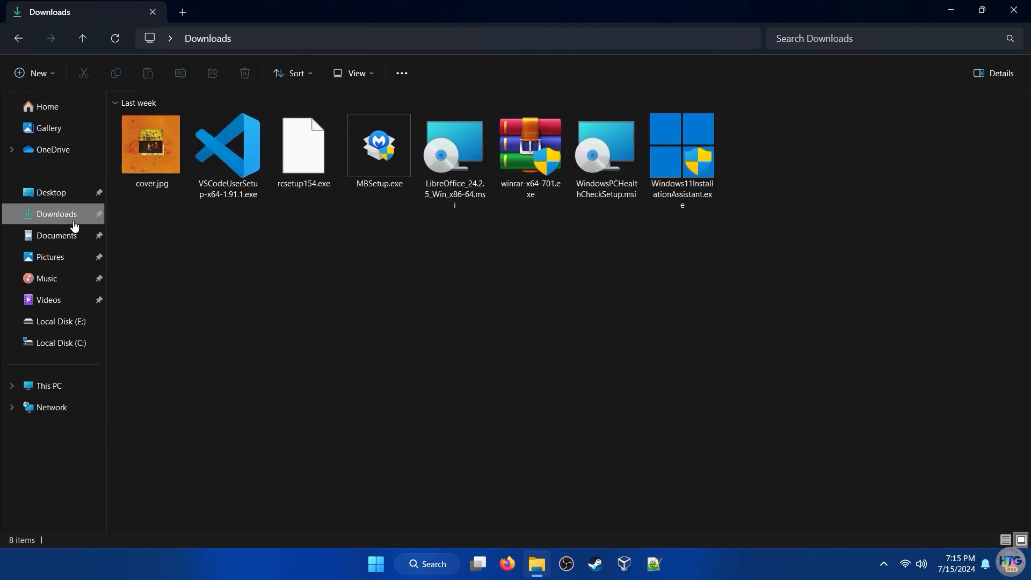
{"action": "left_click", "coordinate": [50, 257]}
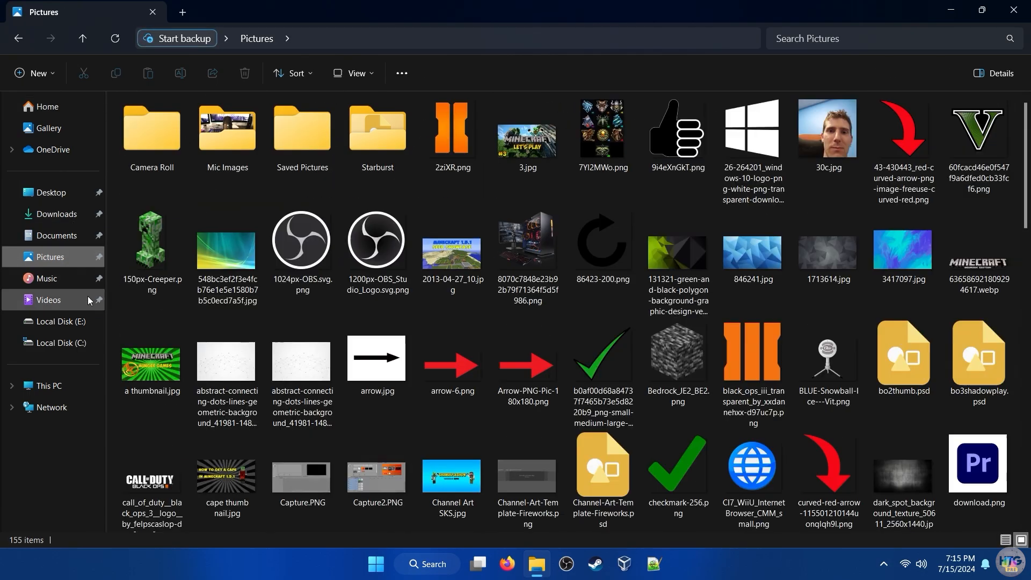
{"action": "left_click", "coordinate": [48, 300]}
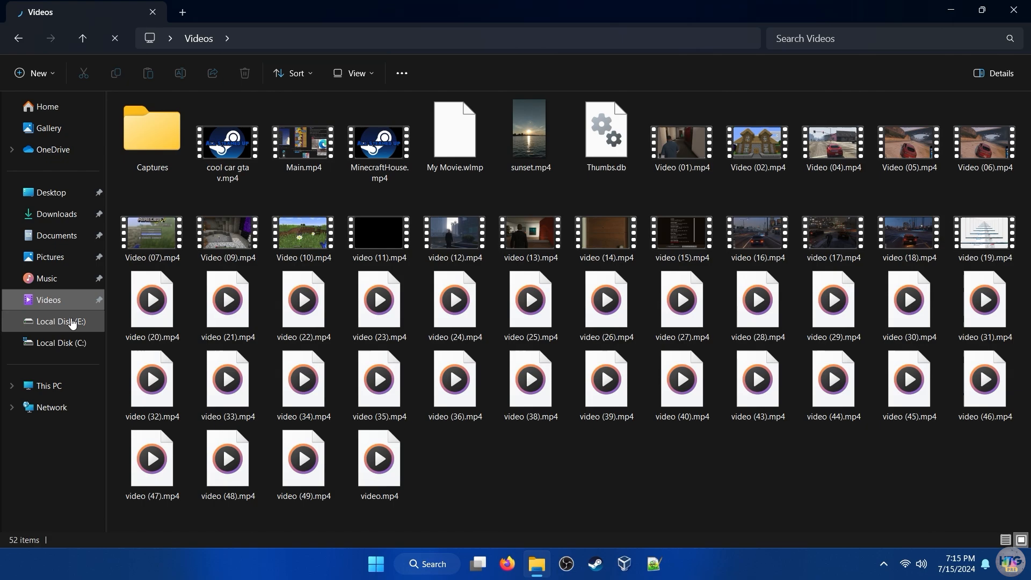
{"action": "left_click", "coordinate": [48, 386]}
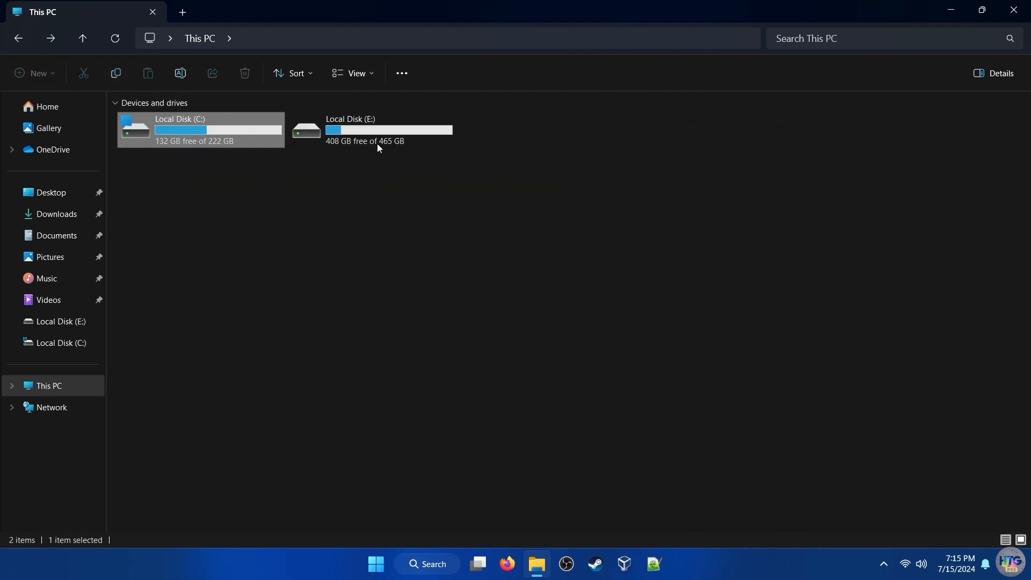
{"action": "double_click", "coordinate": [388, 130]}
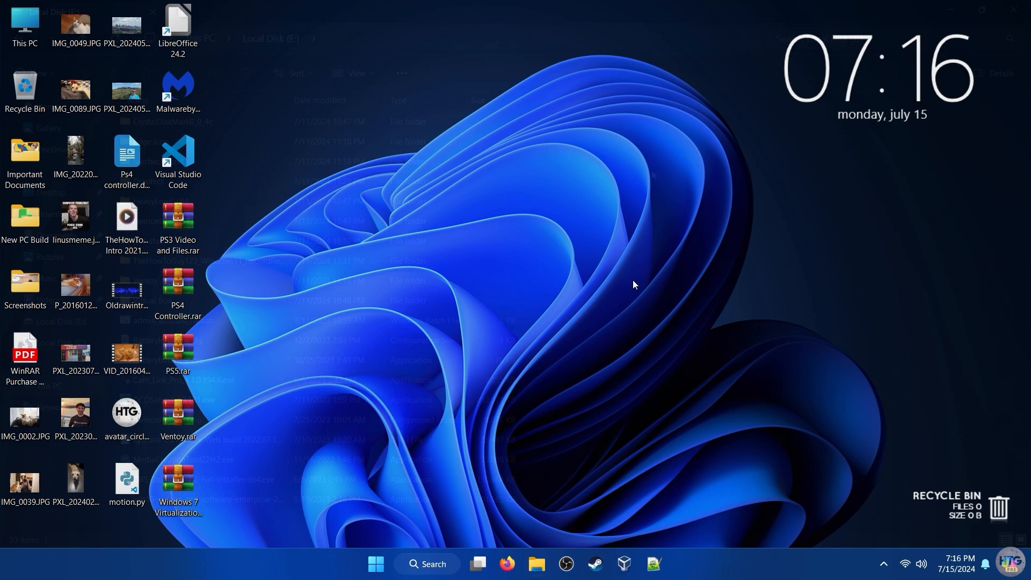
Navigate Settings to the Recovery page under System / Update & Security showing Reset this PC.
{"action": "left_click", "coordinate": [376, 565]}
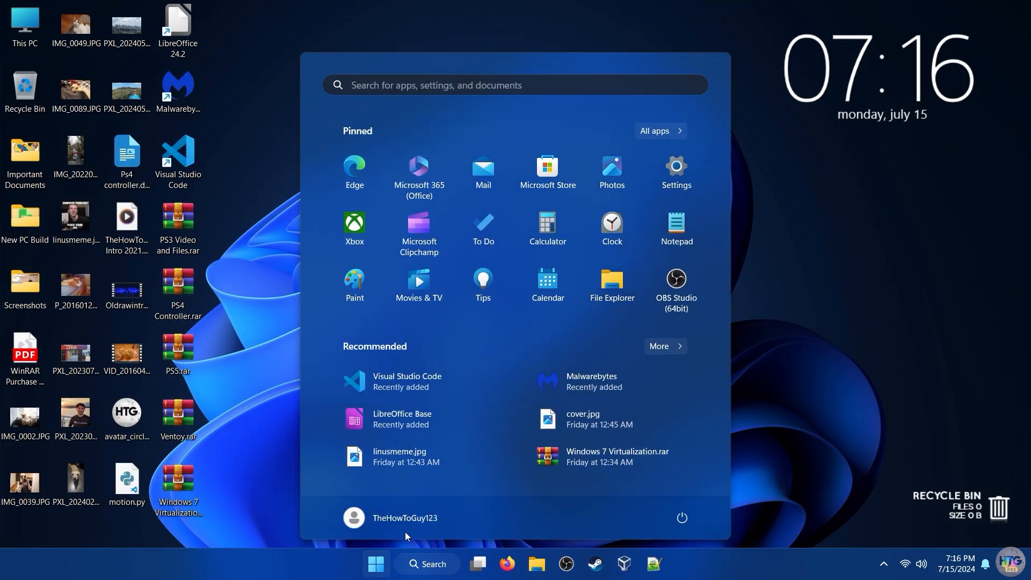
{"action": "left_click", "coordinate": [676, 172]}
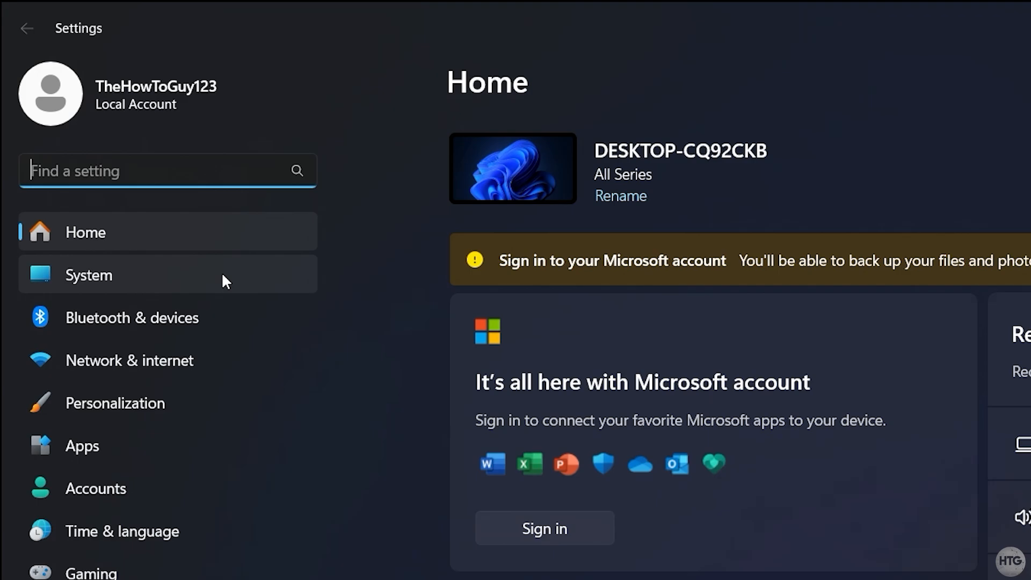
{"action": "left_click", "coordinate": [88, 275]}
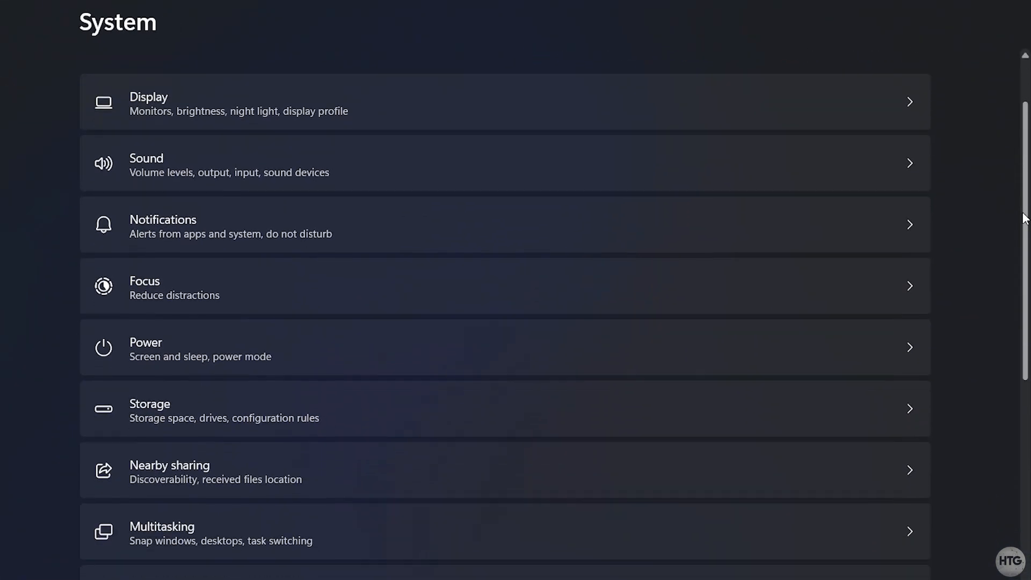
{"action": "scroll", "scroll_direction": "down", "scroll_amount": 3}
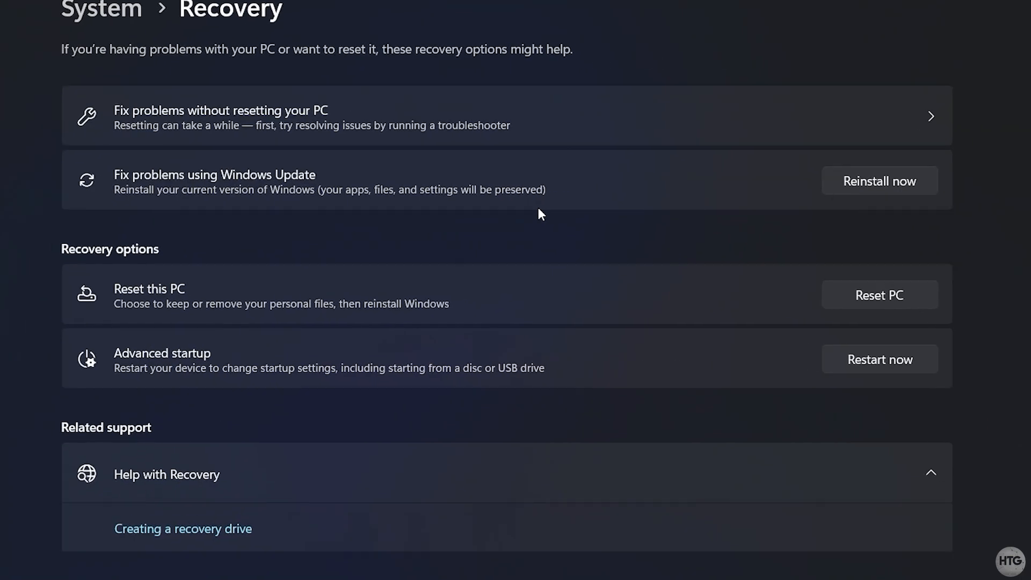
{"action": "scroll", "scroll_direction": "down", "scroll_amount": 3}
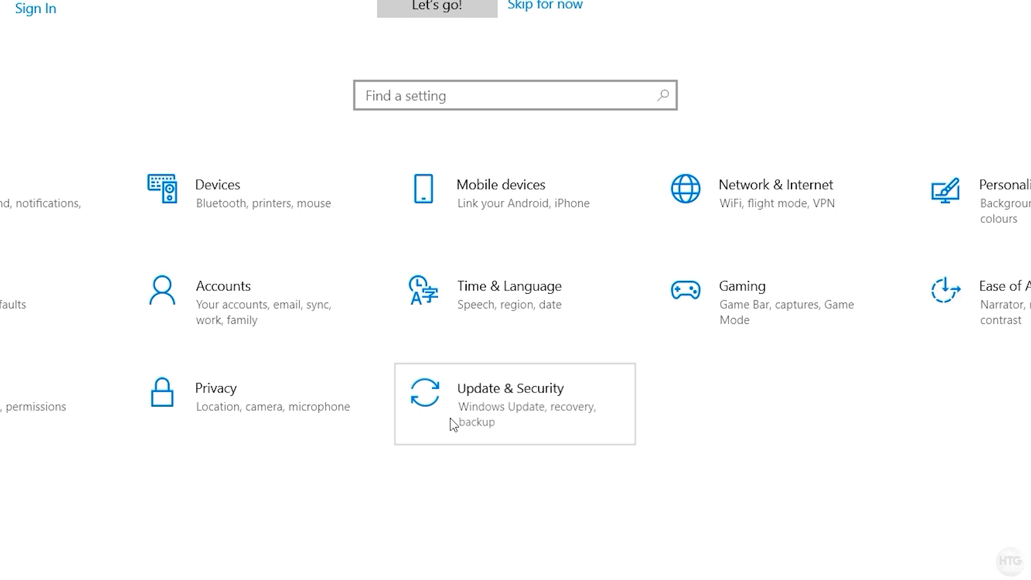
{"action": "left_click", "coordinate": [510, 404]}
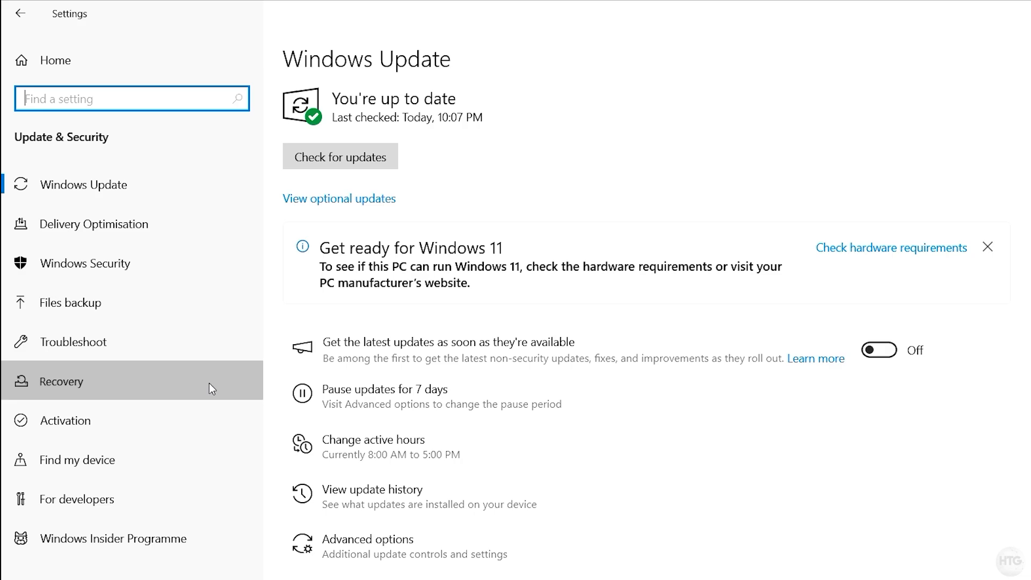
{"action": "left_click", "coordinate": [64, 380]}
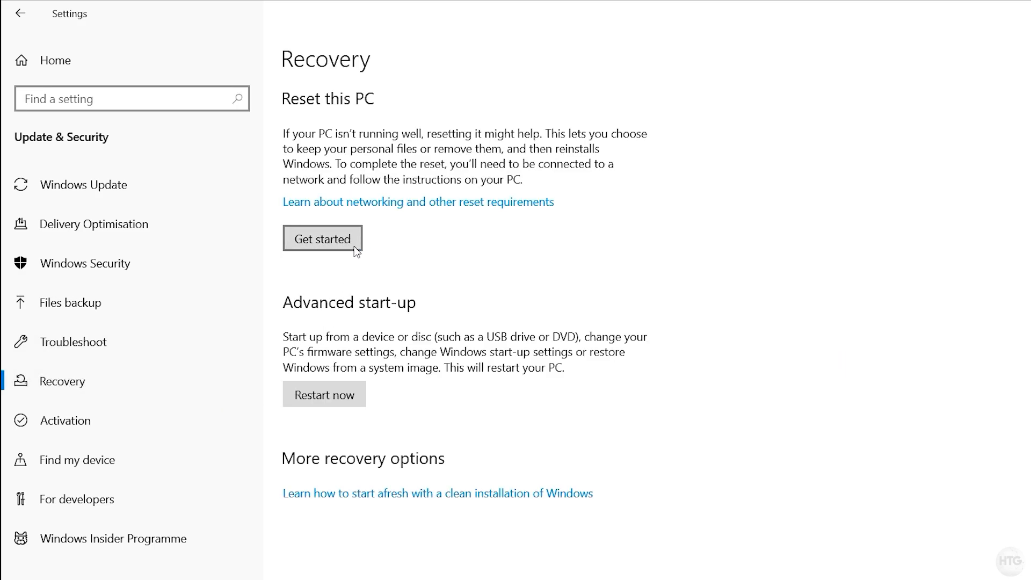
Start Reset this PC and choose Cloud download to reach the additional settings summary.
{"action": "left_click", "coordinate": [322, 238]}
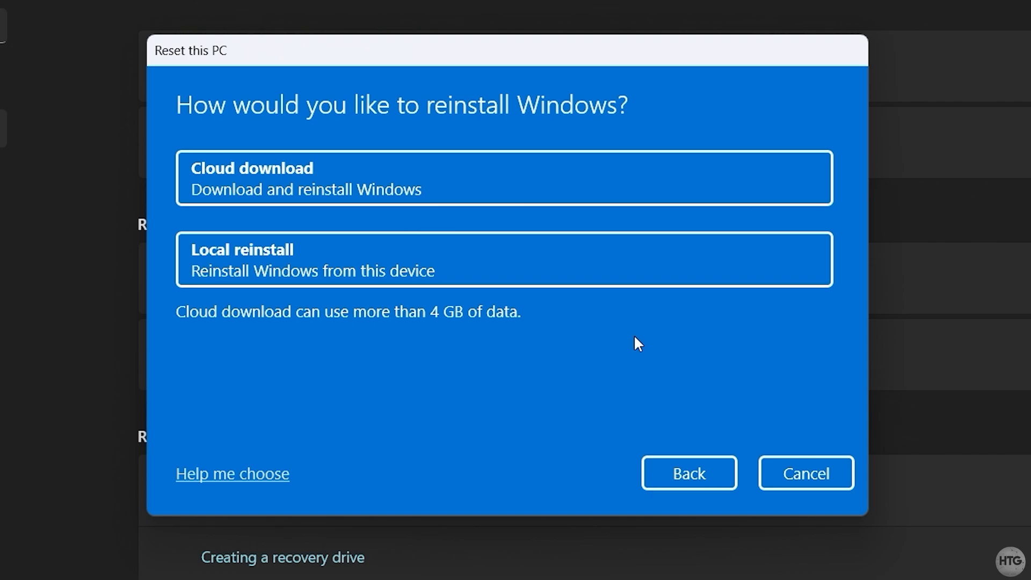
{"action": "mouse_move", "coordinate": [652, 265]}
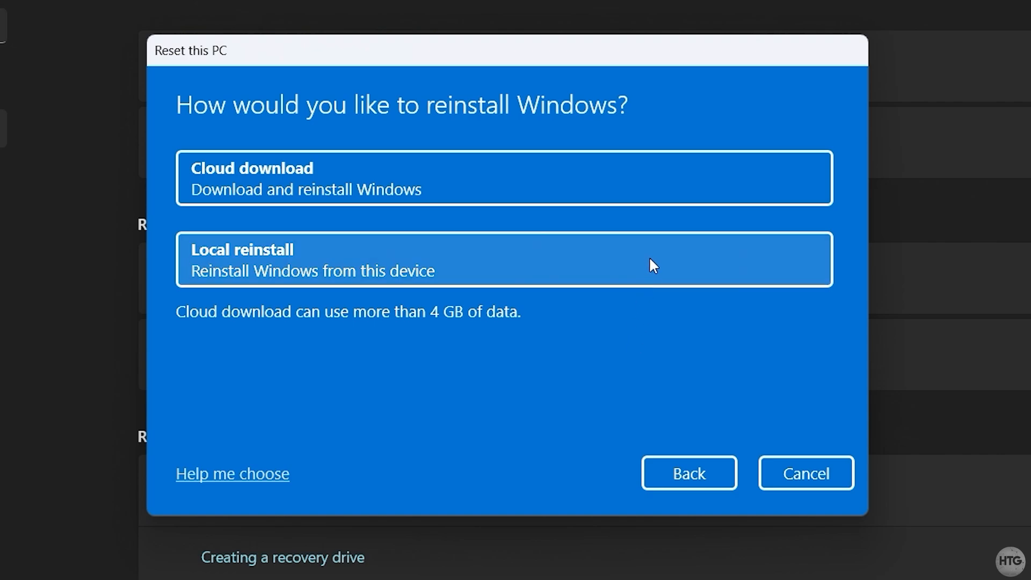
{"action": "mouse_move", "coordinate": [659, 186]}
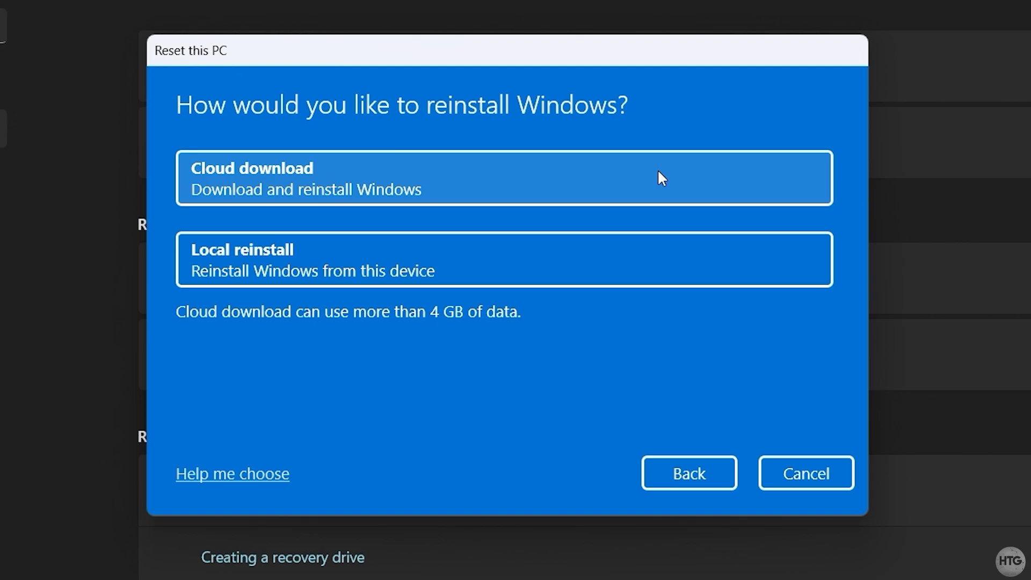
{"action": "left_click", "coordinate": [503, 178]}
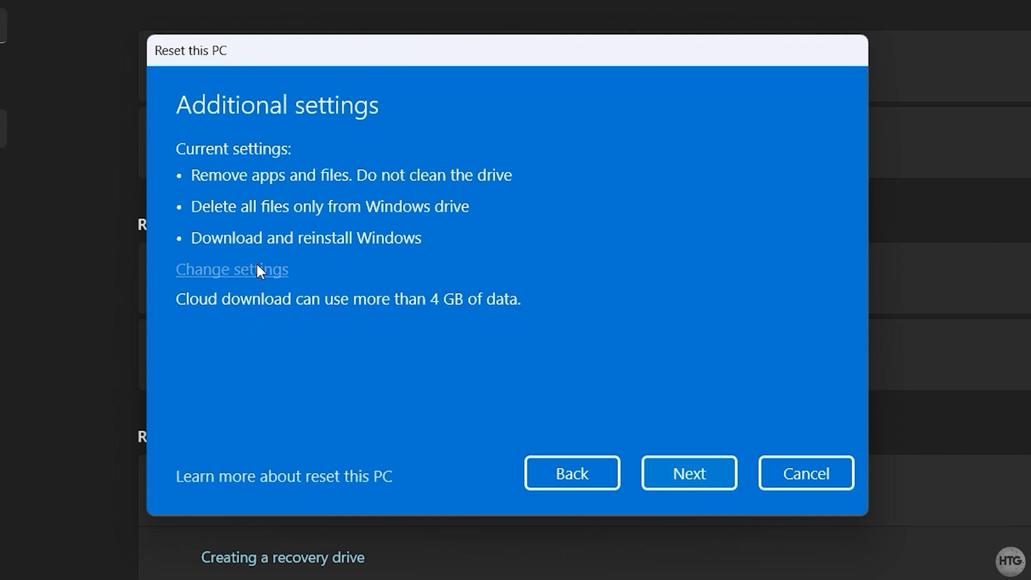
Enable thorough drive cleaning and deleting files from all drives, then confirm to the ready-to-reset summary.
{"action": "left_click", "coordinate": [232, 268]}
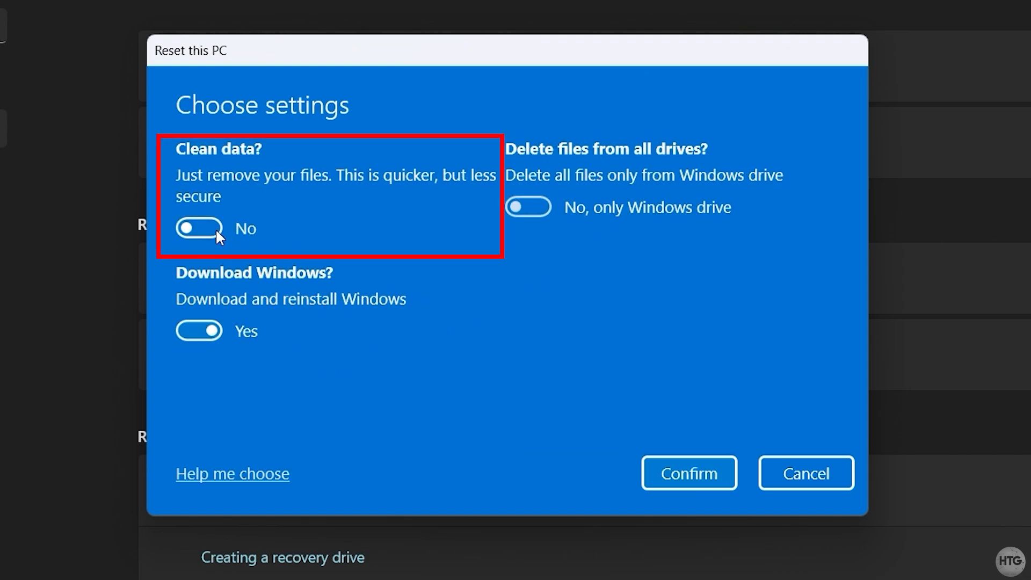
{"action": "left_click", "coordinate": [199, 228]}
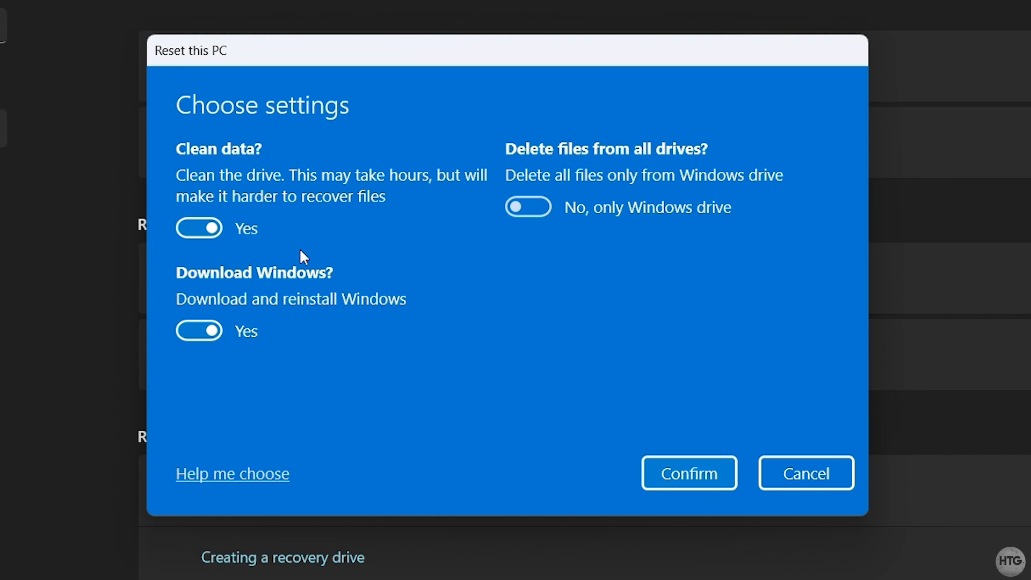
{"action": "mouse_move", "coordinate": [417, 265]}
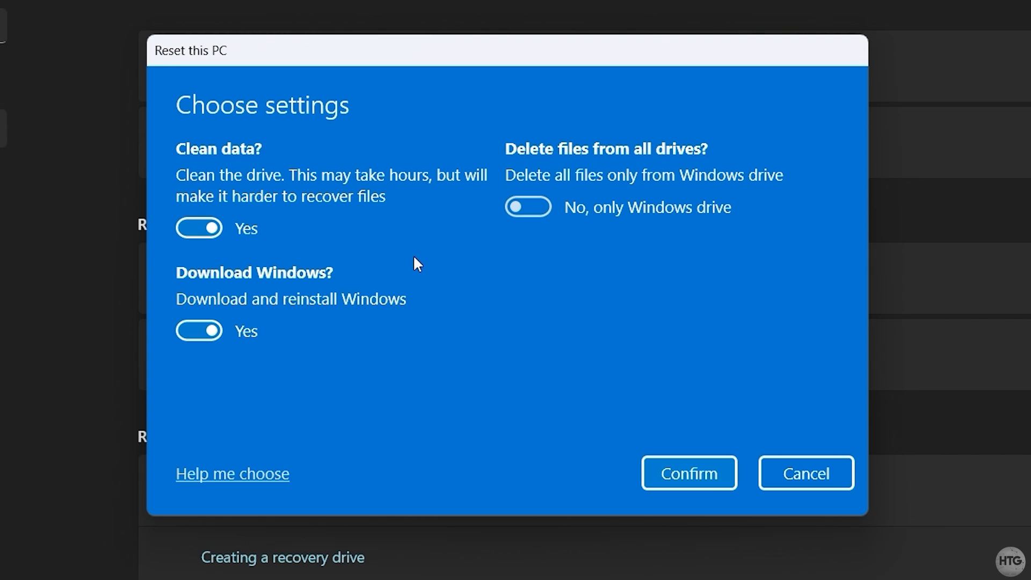
{"action": "left_click", "coordinate": [528, 206]}
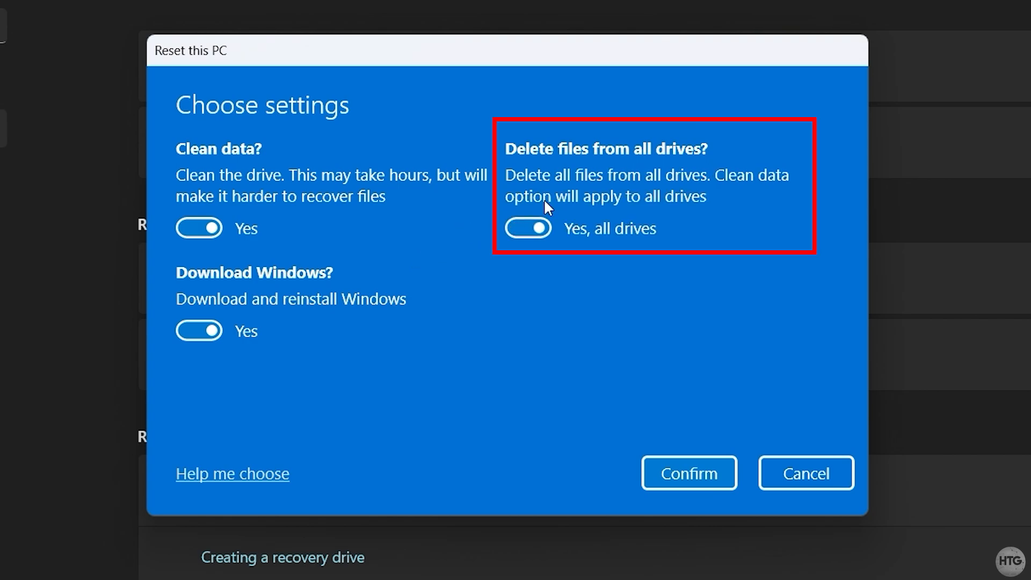
{"action": "mouse_move", "coordinate": [519, 358]}
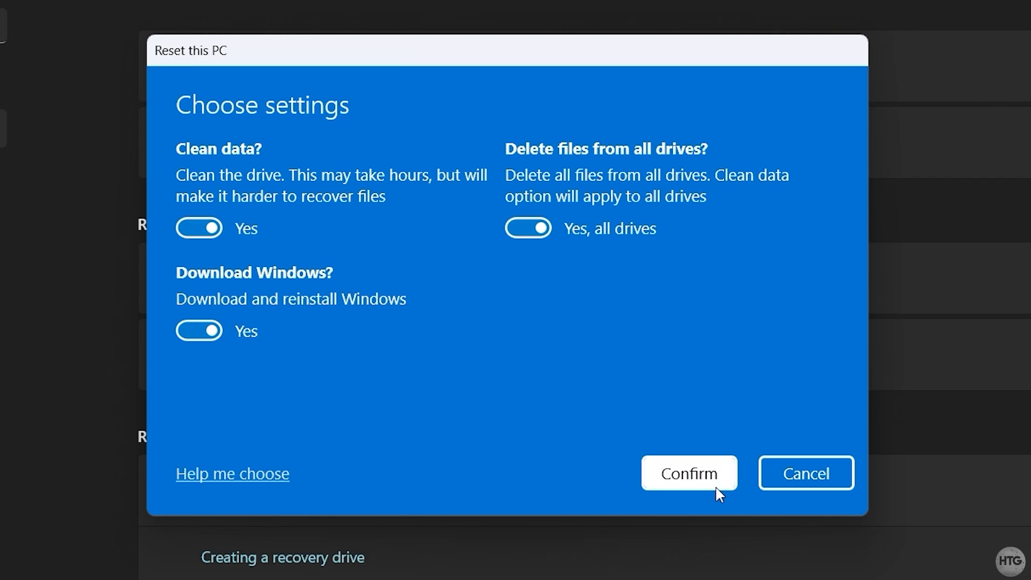
{"action": "left_click", "coordinate": [688, 473]}
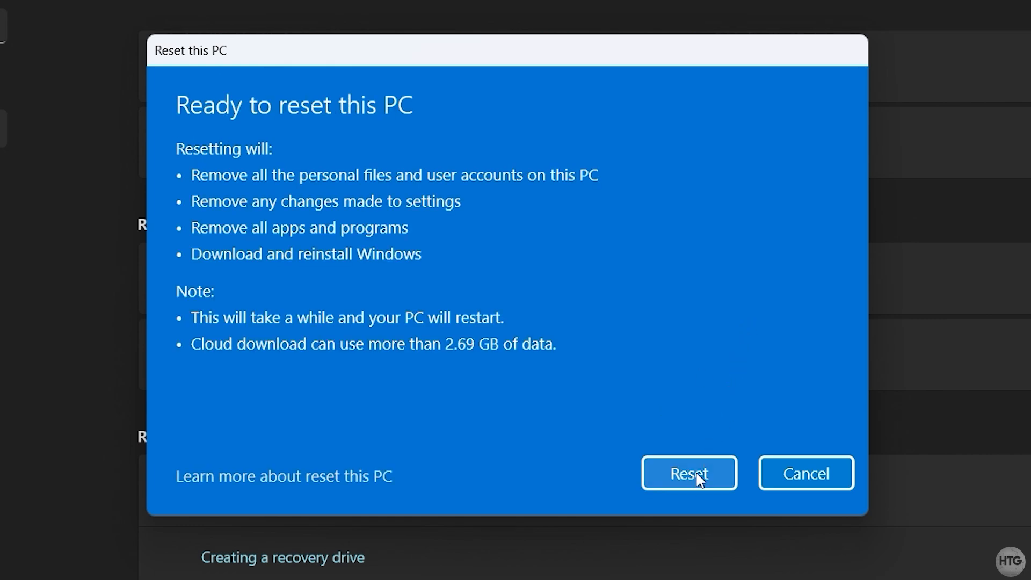
Start the full reset so Windows downloads, wipes the drives and restarts into setup.
{"action": "left_click", "coordinate": [688, 473]}
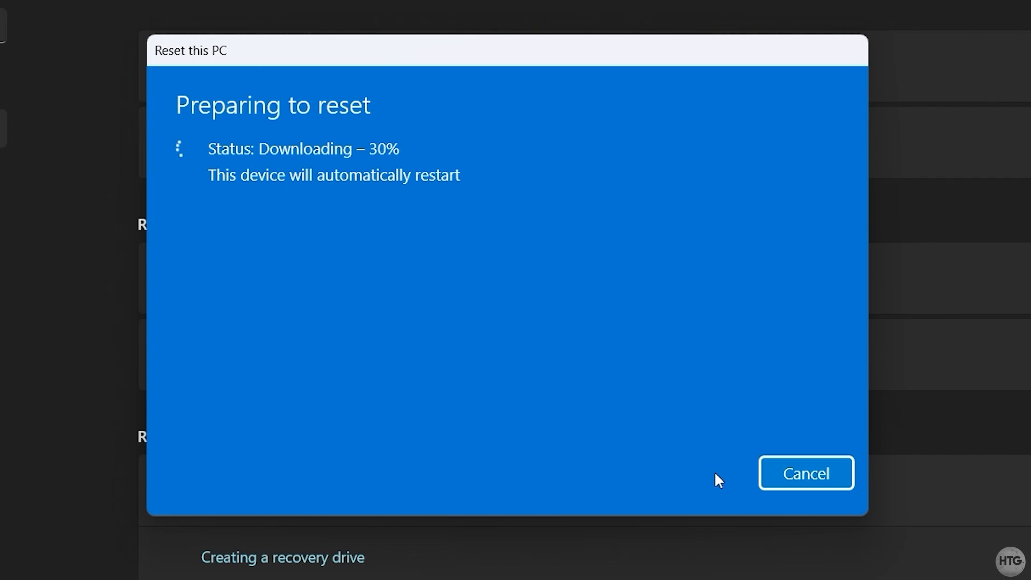
{"action": "mouse_move", "coordinate": [783, 341]}
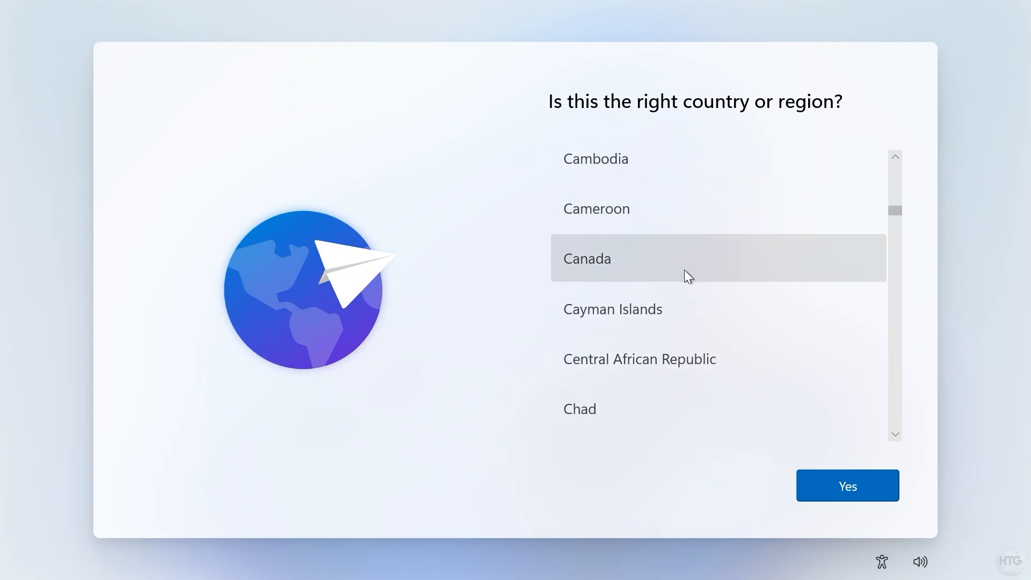
Confirm Canada as country and US keyboard layout, skipping a second layout.
{"action": "left_click", "coordinate": [846, 486]}
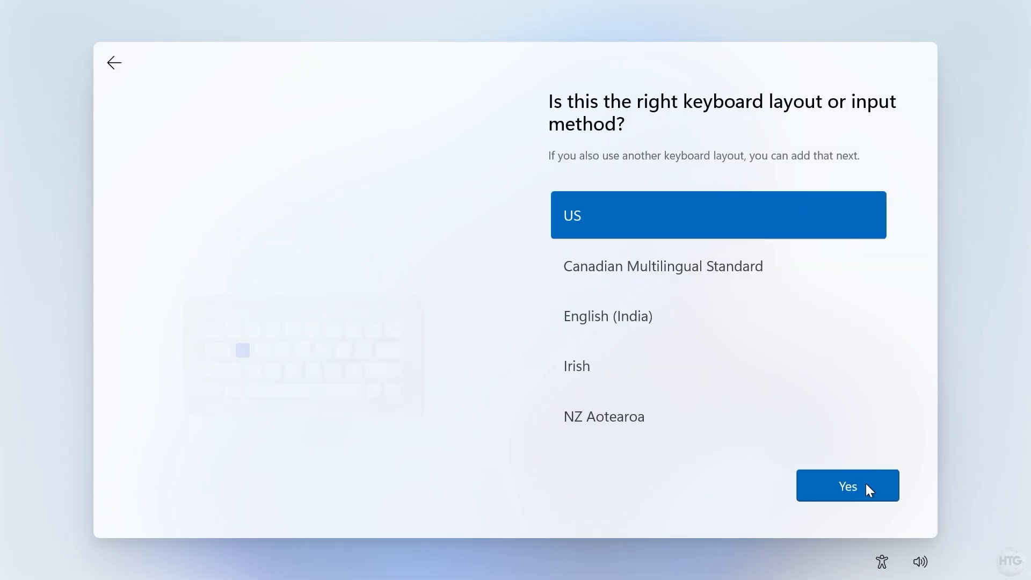
{"action": "left_click", "coordinate": [847, 486]}
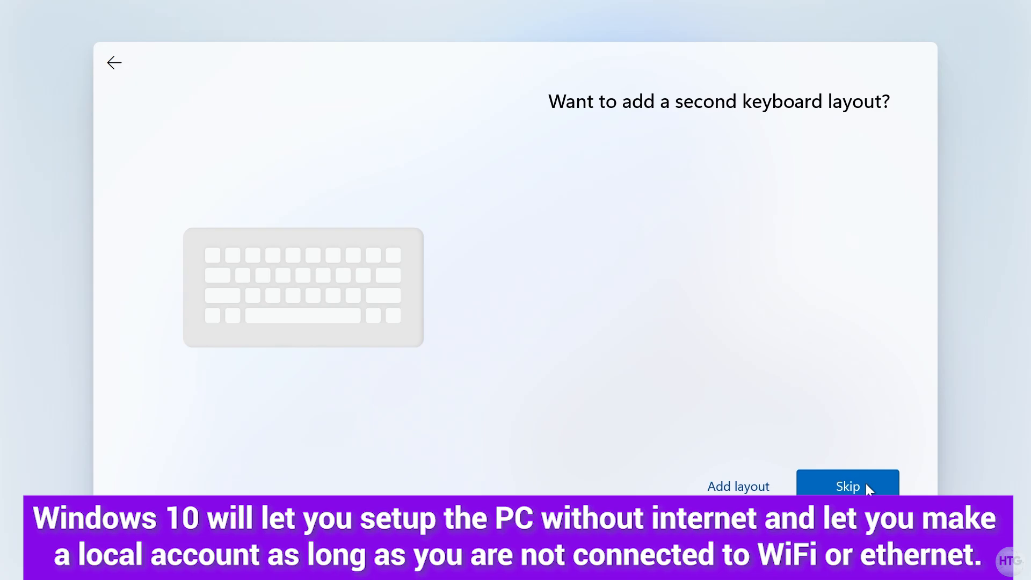
{"action": "left_click", "coordinate": [848, 486]}
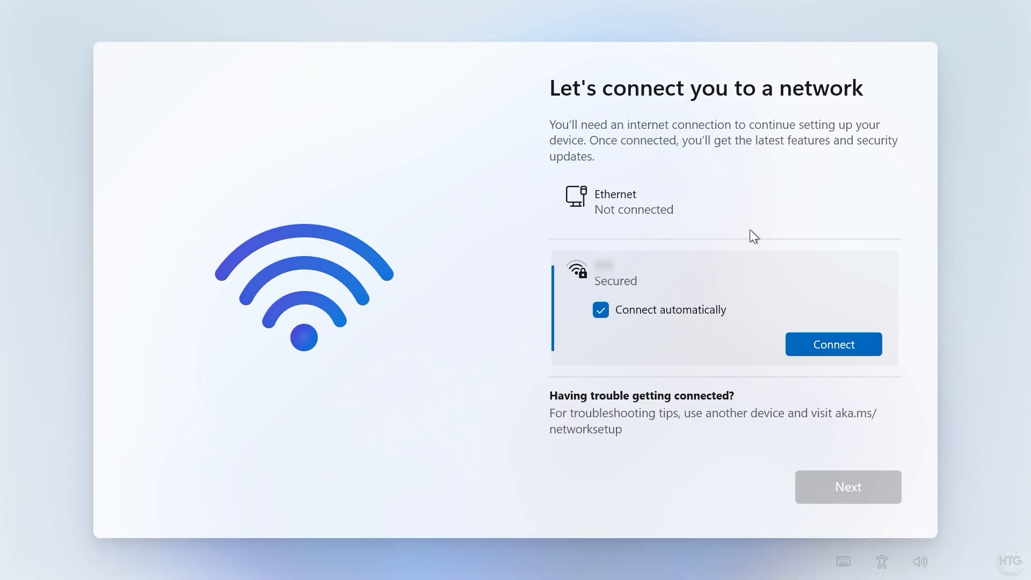
Run oobe\bypassnro in a Shift+F10 Command Prompt to drop the internet requirement.
{"action": "key", "text": "Shift+F10"}
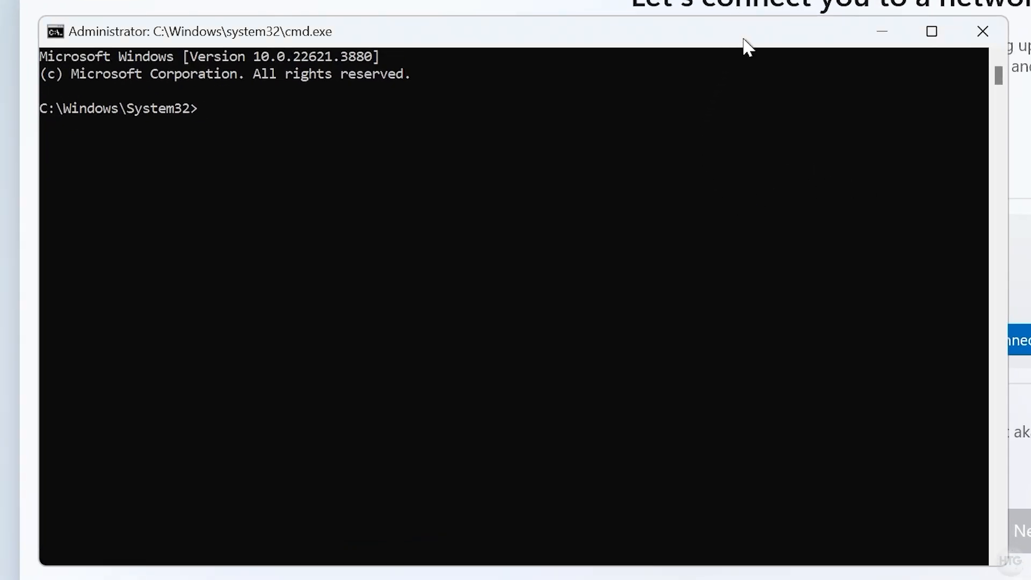
{"action": "type", "text": "oobe"}
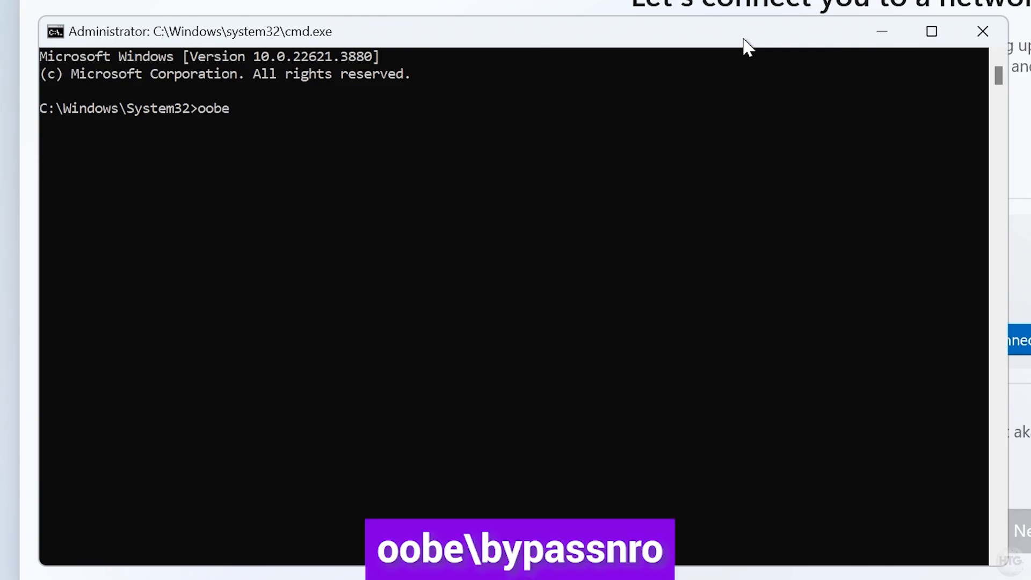
{"action": "type", "text": "\\bypass"}
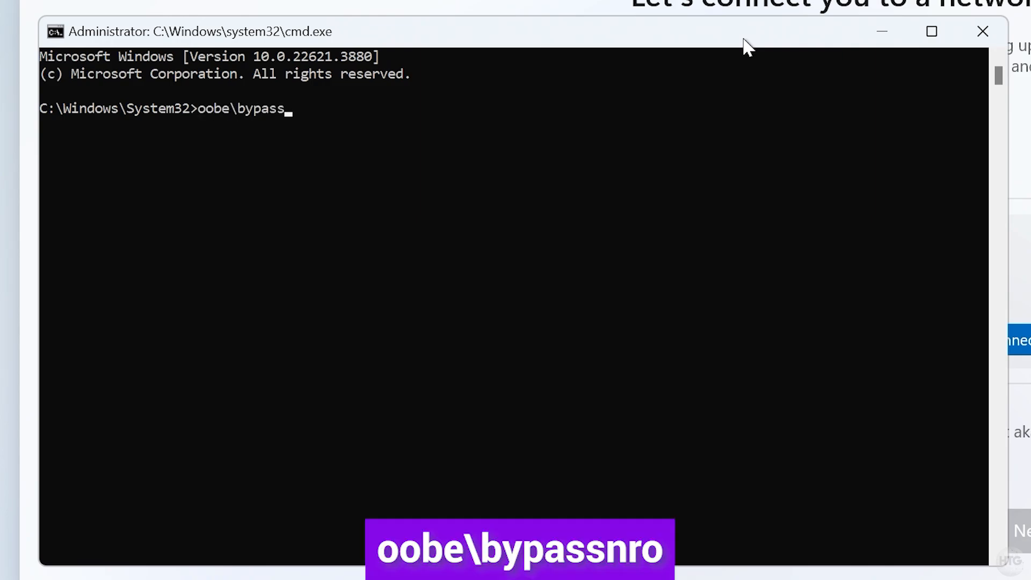
{"action": "type", "text": "nro"}
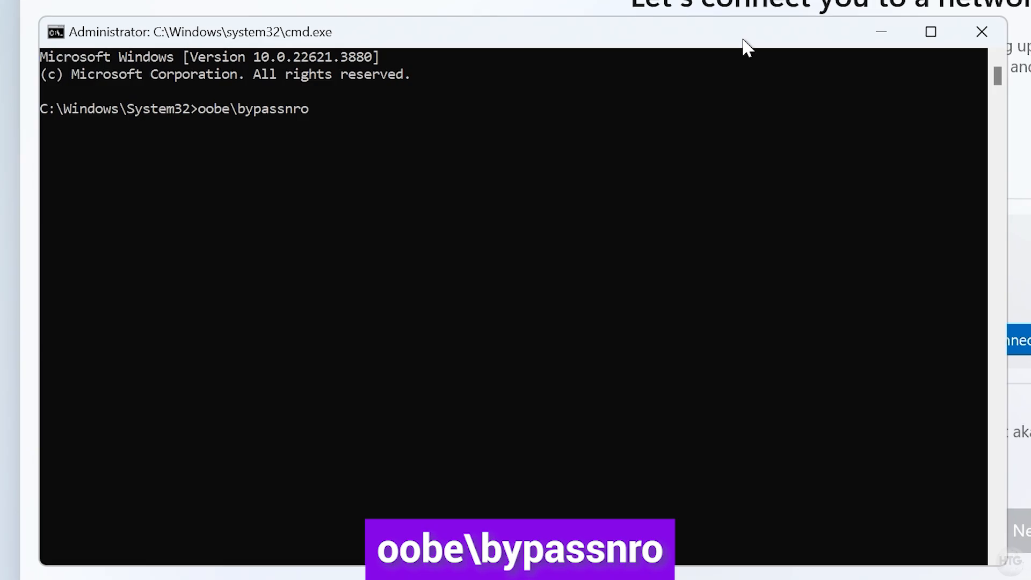
{"action": "key", "text": "Enter"}
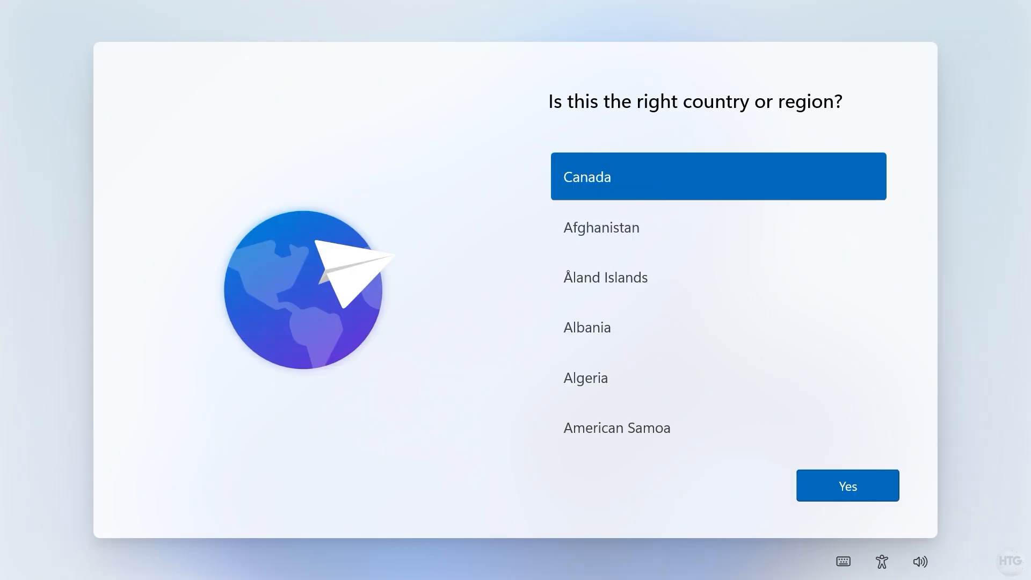
Confirm Canada, continue with limited offline setup and accept the licence agreement.
{"action": "left_click", "coordinate": [846, 486]}
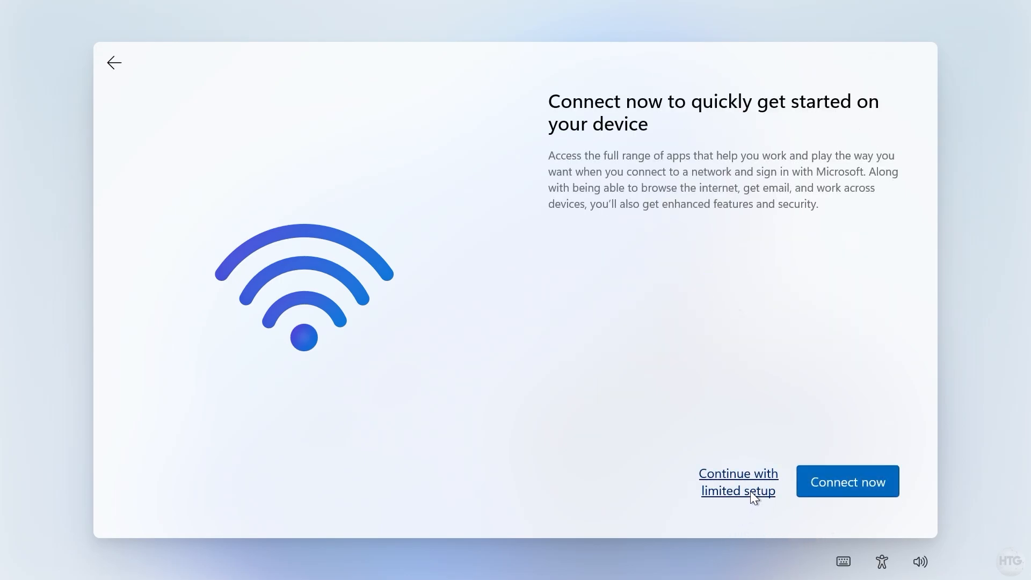
{"action": "left_click", "coordinate": [737, 481]}
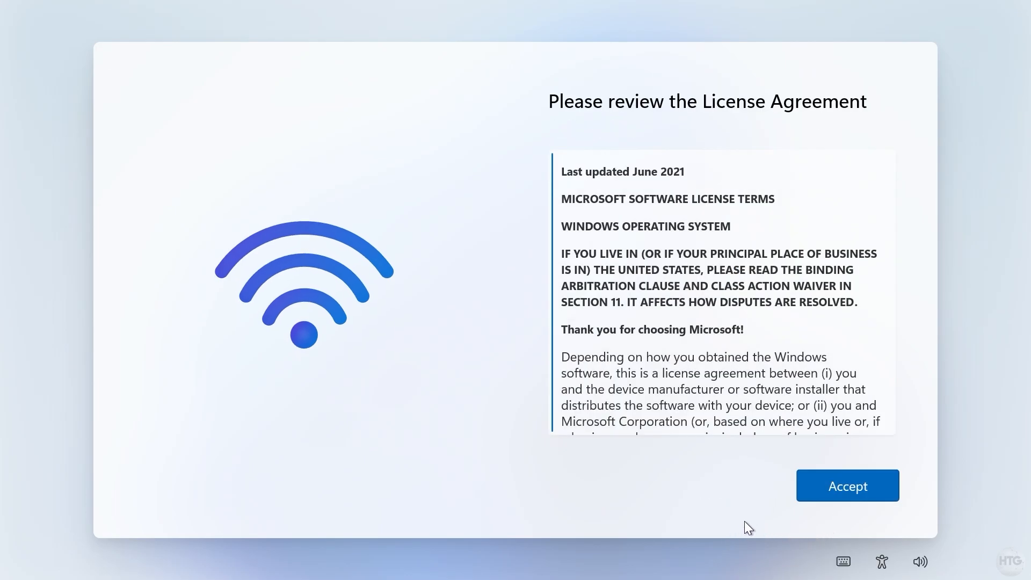
{"action": "left_click", "coordinate": [847, 486]}
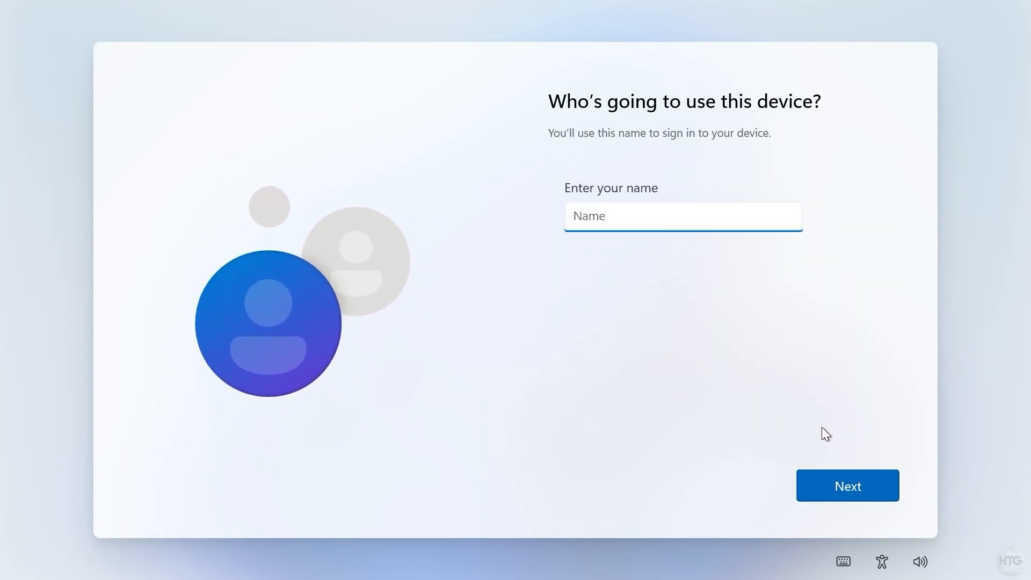
Create local account 'User' with no password and decline location access and tailored experiences.
{"action": "type", "text": "Us"}
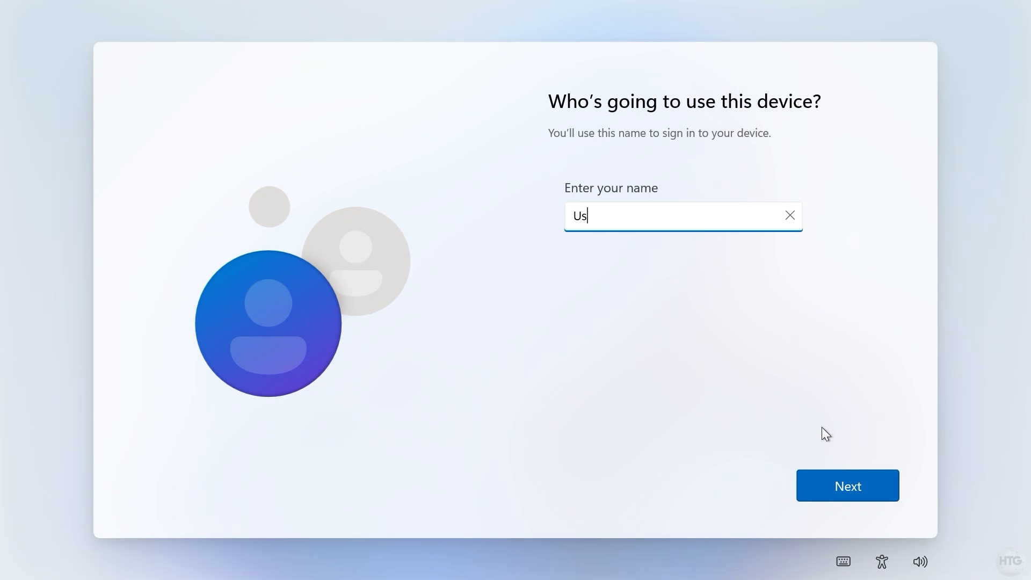
{"action": "type", "text": "er"}
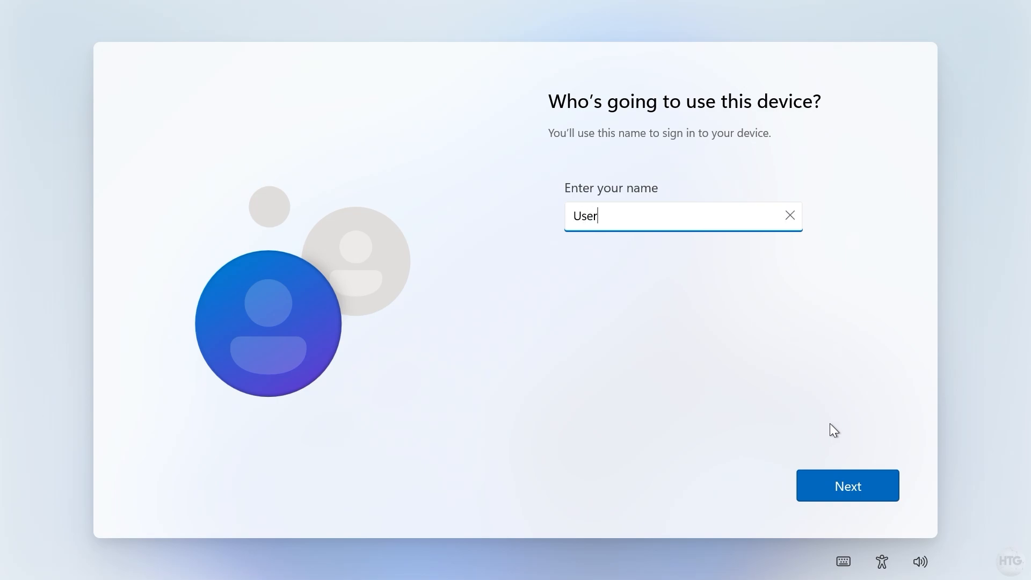
{"action": "left_click", "coordinate": [848, 486]}
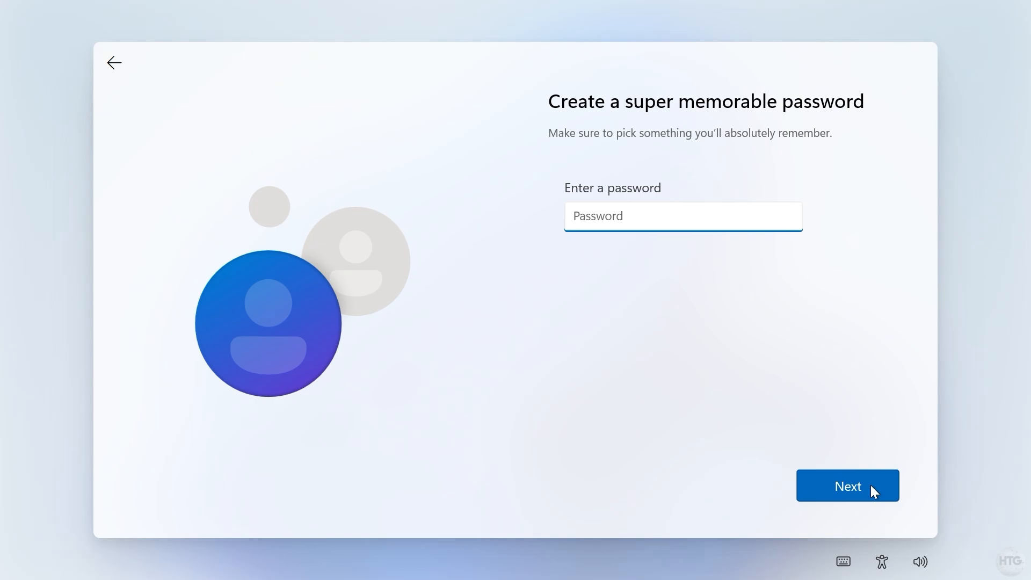
{"action": "left_click", "coordinate": [848, 486]}
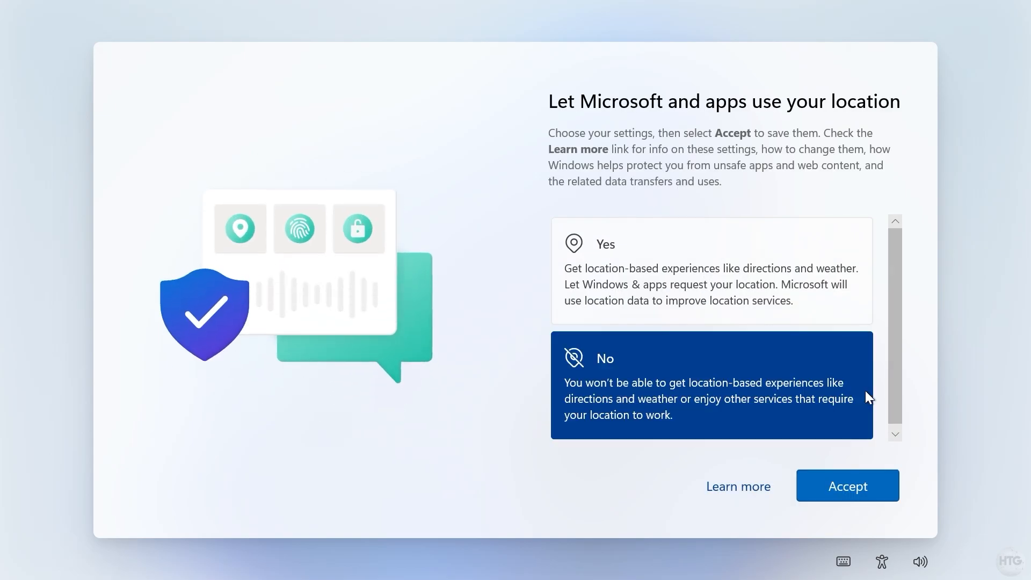
{"action": "left_click", "coordinate": [847, 486]}
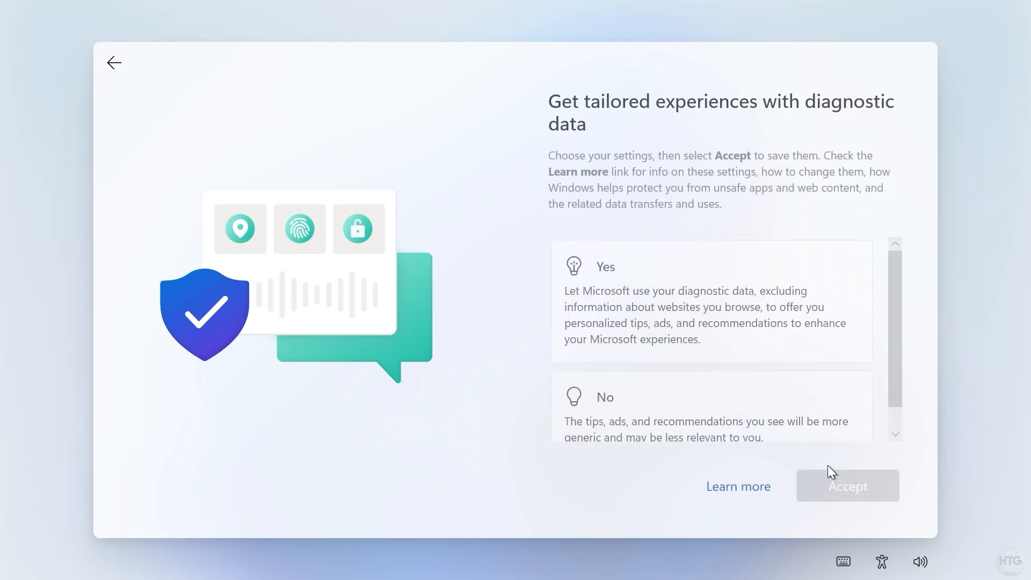
{"action": "left_click", "coordinate": [847, 485]}
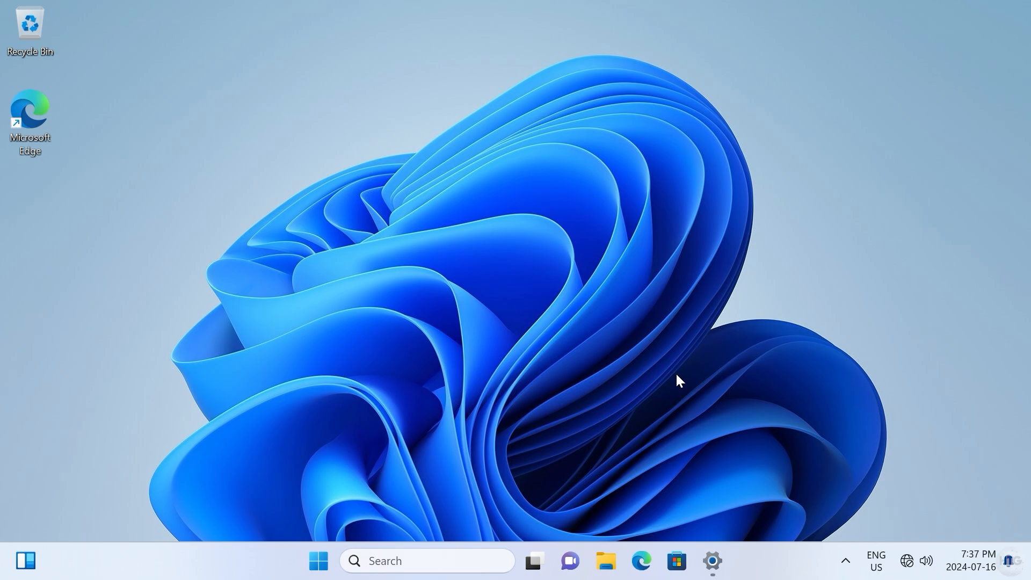
{"action": "mouse_move", "coordinate": [955, 211]}
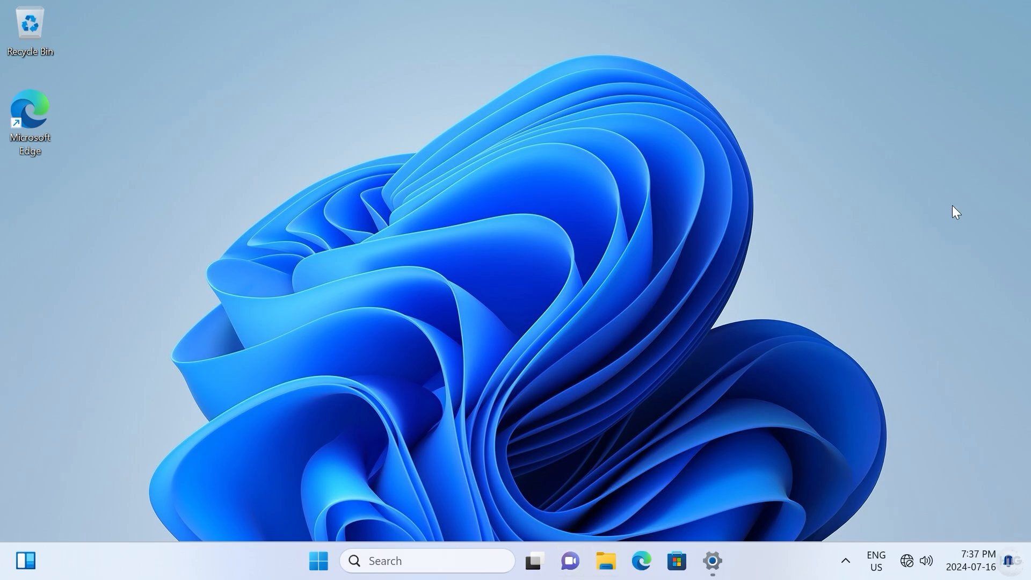
{"action": "mouse_move", "coordinate": [948, 241]}
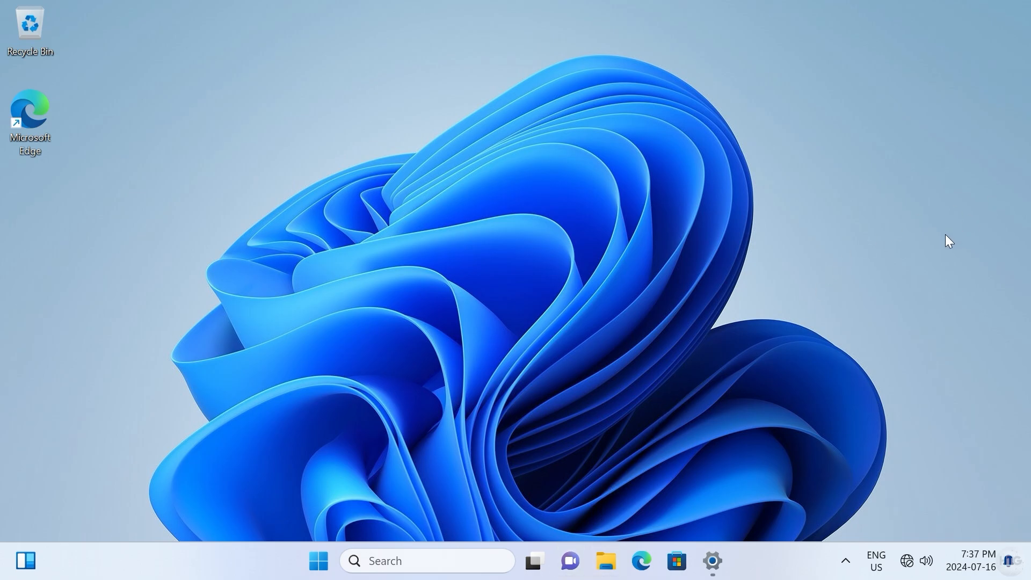
Check Documents and Music folders and open Local Disk D: to confirm they are empty.
{"action": "left_click", "coordinate": [605, 560]}
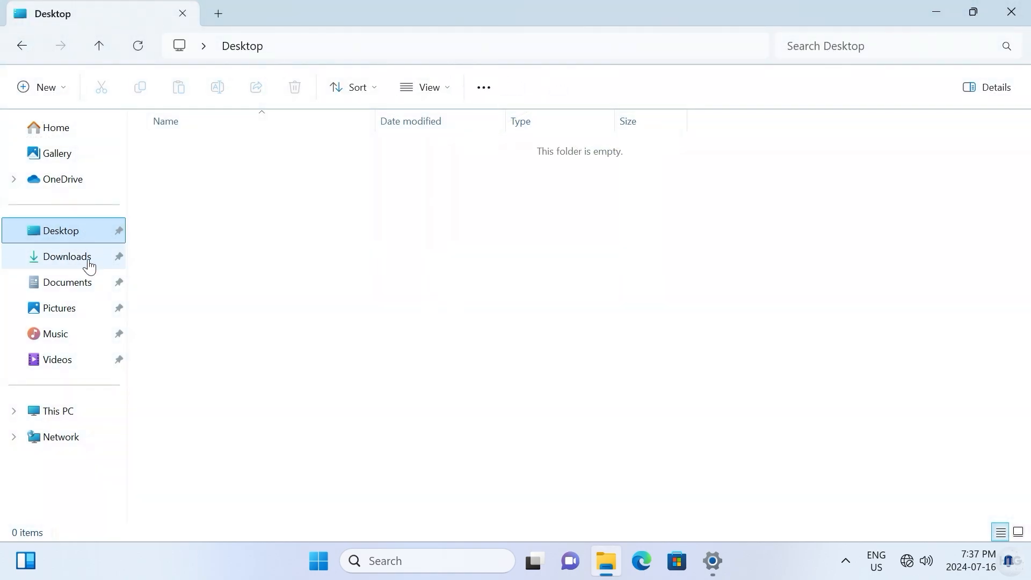
{"action": "left_click", "coordinate": [66, 282]}
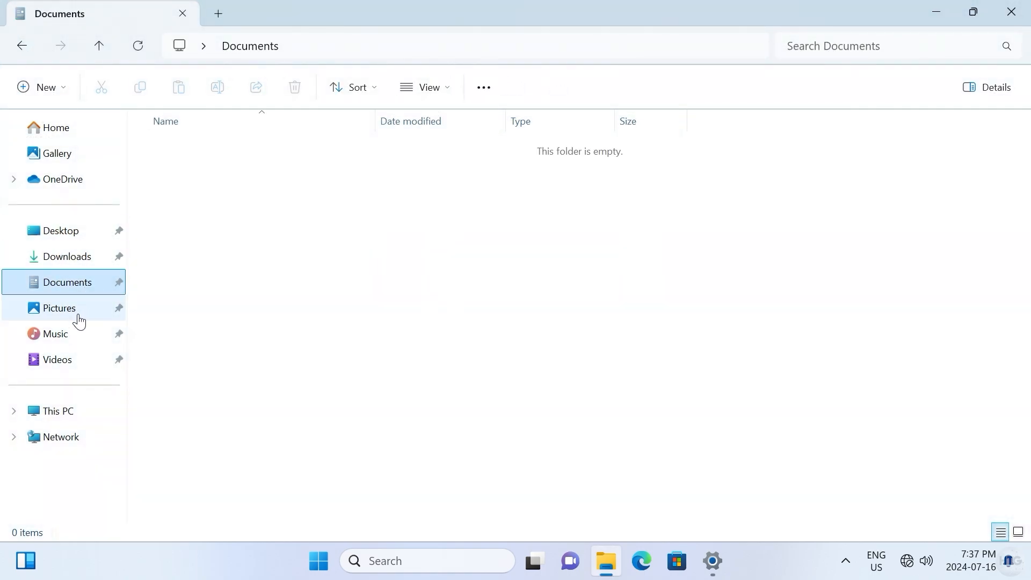
{"action": "left_click", "coordinate": [55, 334]}
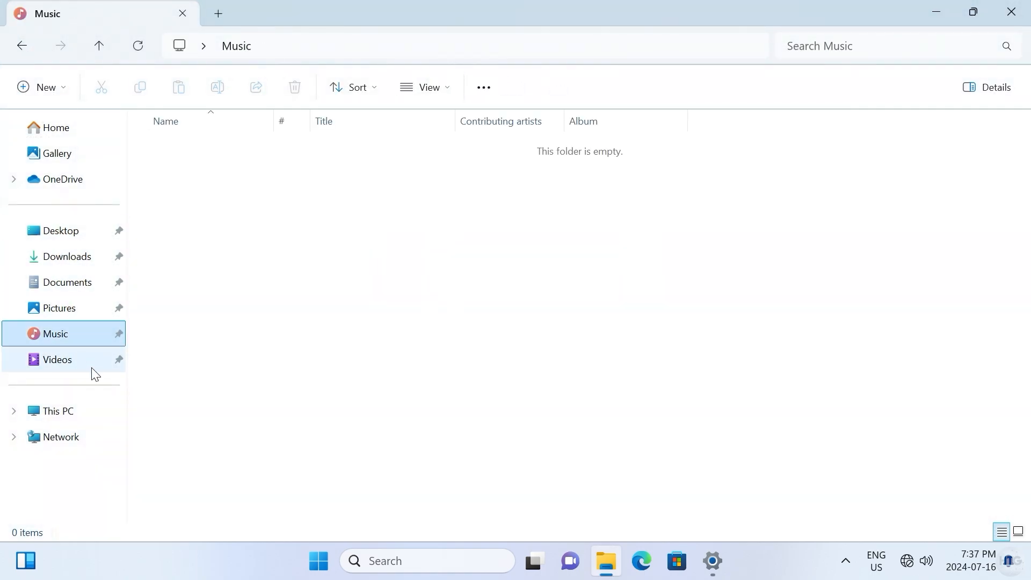
{"action": "left_click", "coordinate": [57, 411]}
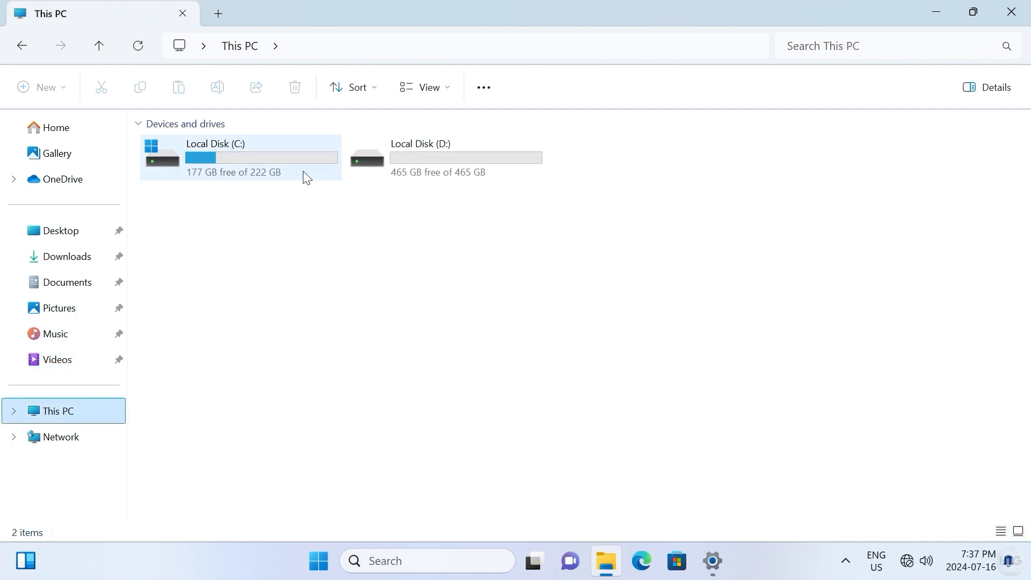
{"action": "double_click", "coordinate": [215, 157]}
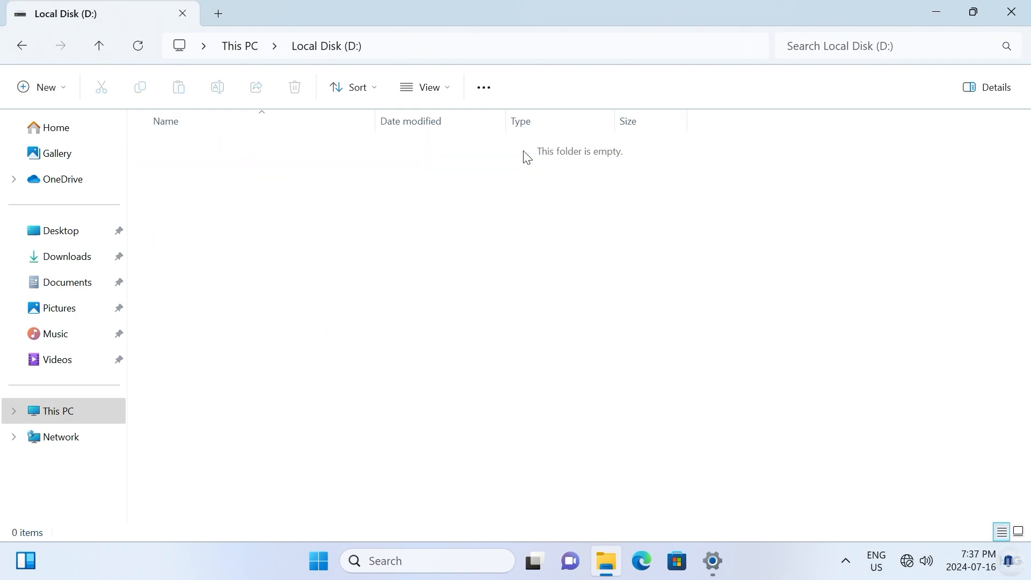
{"action": "mouse_move", "coordinate": [569, 279]}
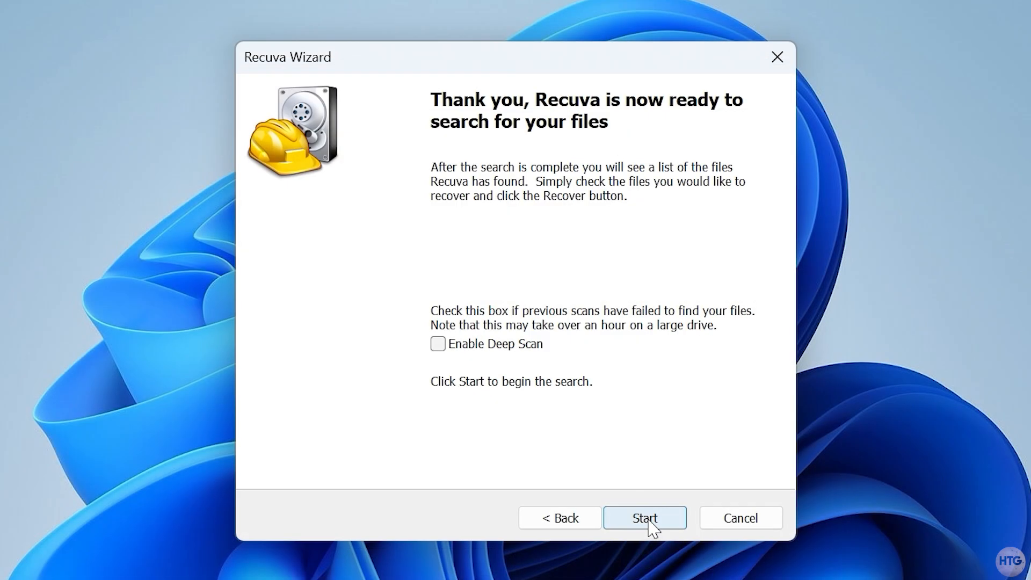
Run a Recuva deep scan of the wiped drive and review the unrecoverable results list.
{"action": "left_click", "coordinate": [437, 344]}
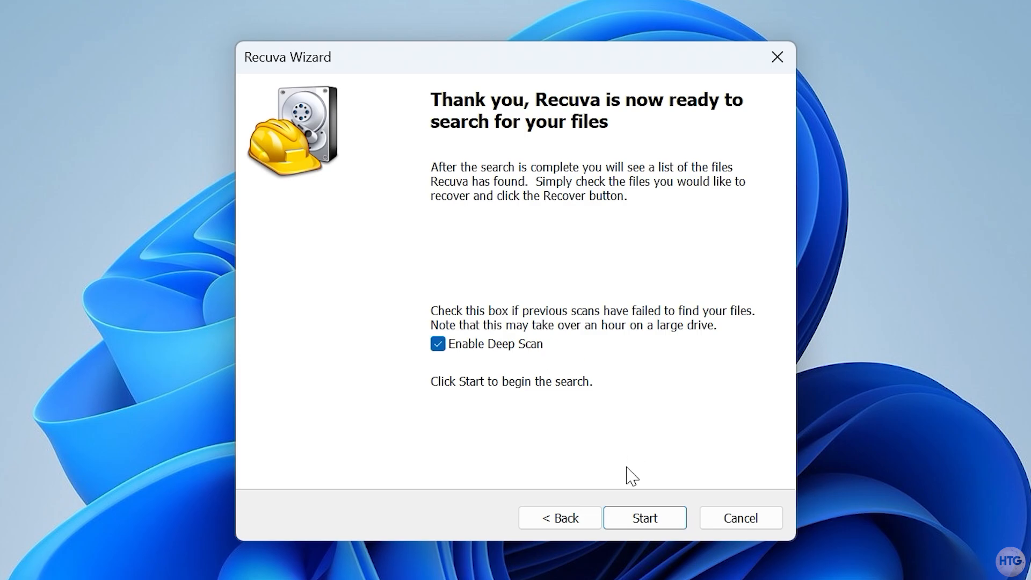
{"action": "left_click", "coordinate": [643, 517]}
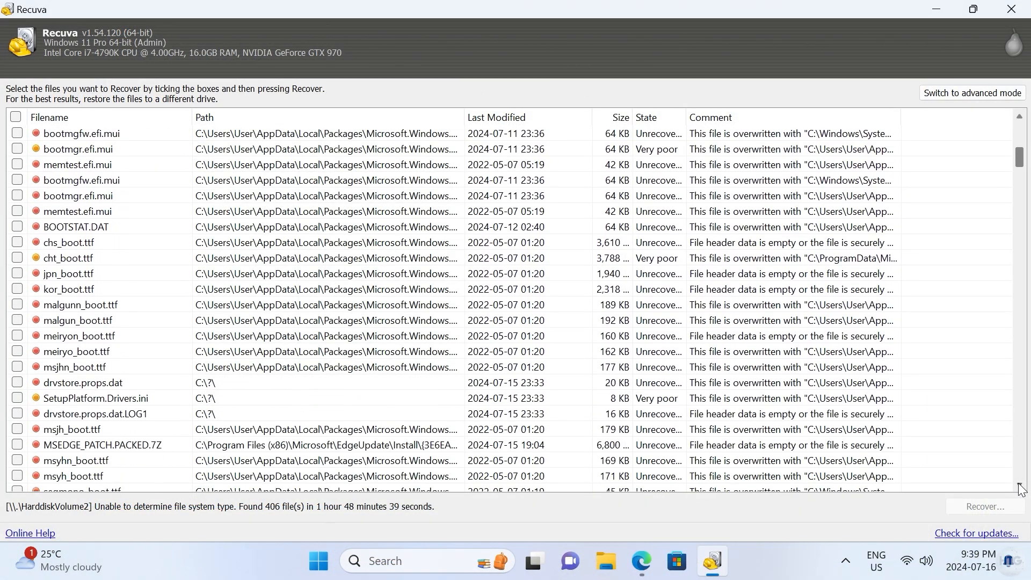
{"action": "scroll", "scroll_direction": "down", "scroll_amount": 3}
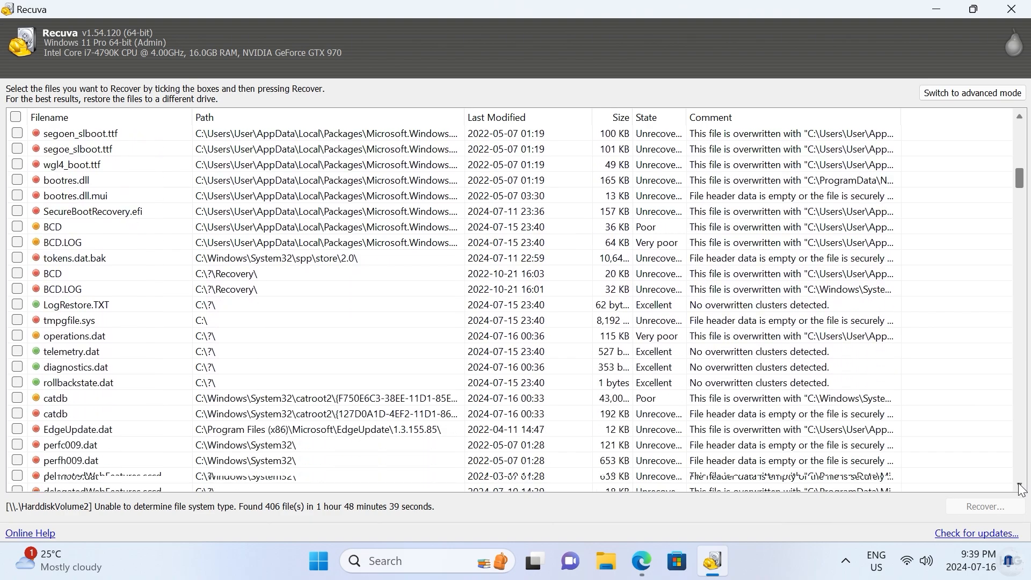
{"action": "scroll", "scroll_direction": "down", "scroll_amount": 3}
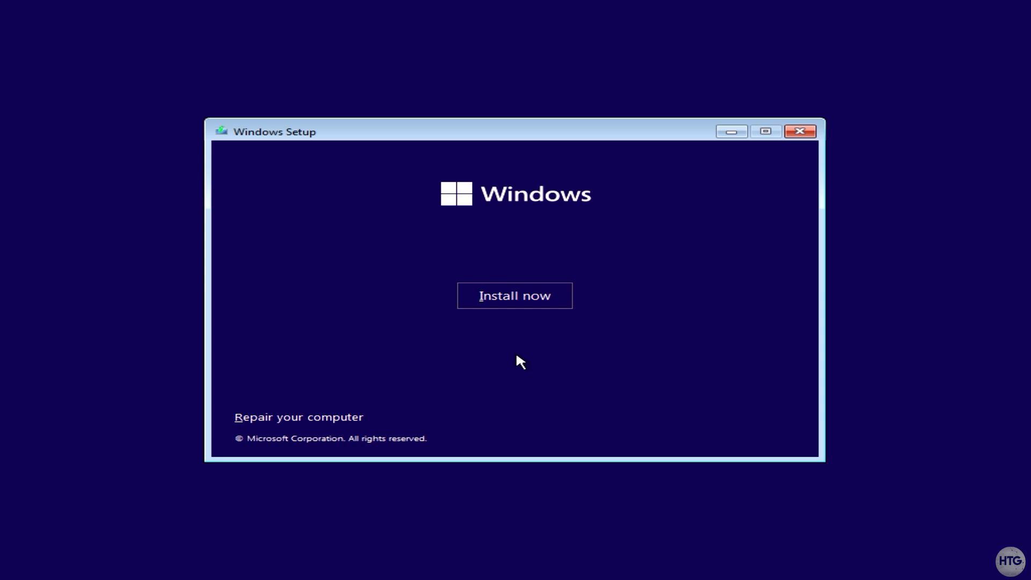
Begin Windows installation and delete drive 0's main 222.8 GB and recovery partitions.
{"action": "left_click", "coordinate": [514, 295]}
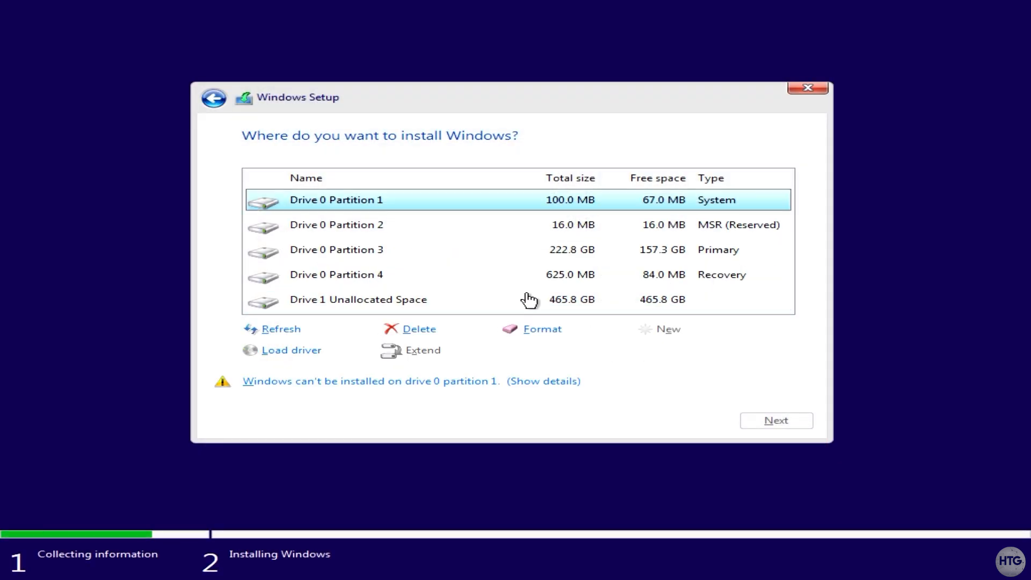
{"action": "left_click", "coordinate": [418, 329]}
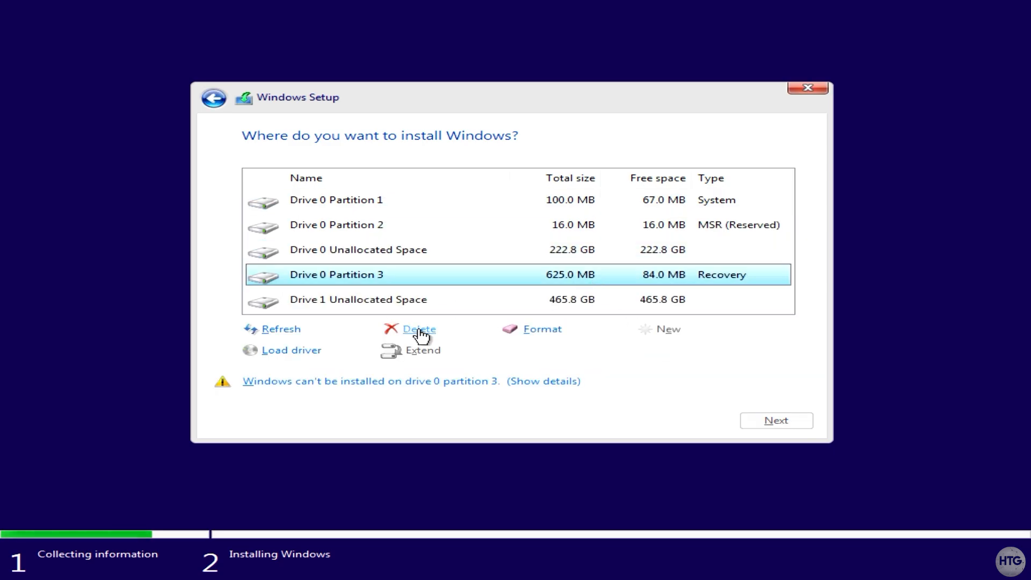
{"action": "left_click", "coordinate": [418, 329]}
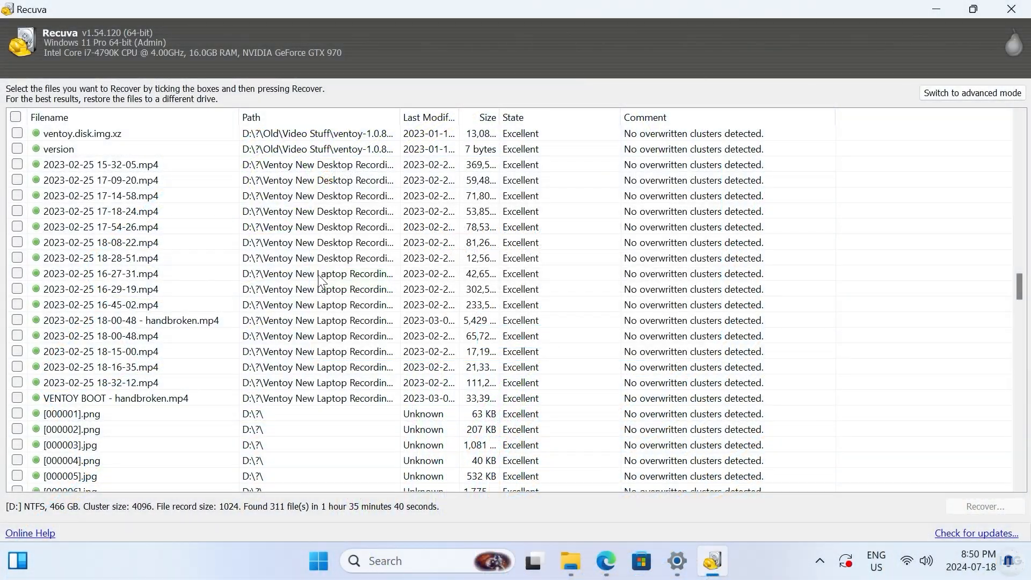
Recover the marked VENTOY BOOT - handbroken.mp4 into the chosen folder and dismiss the completion message.
{"action": "left_click", "coordinate": [114, 398]}
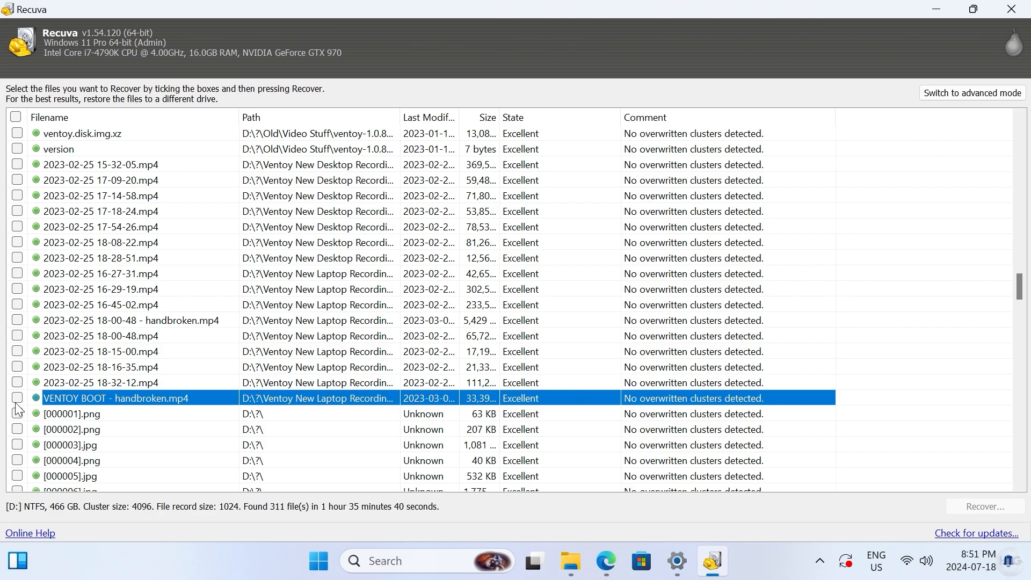
{"action": "left_click", "coordinate": [17, 399]}
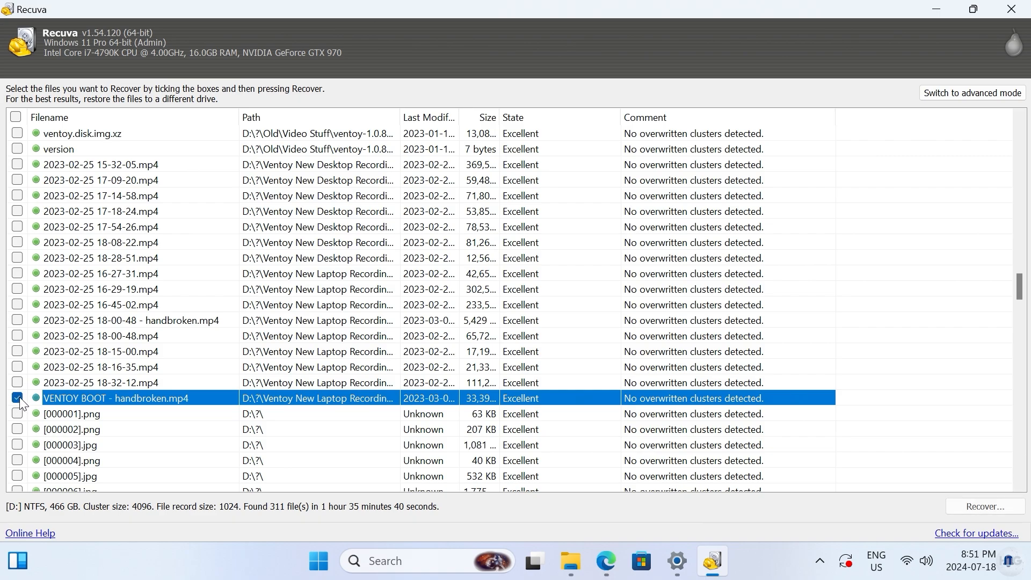
{"action": "left_click", "coordinate": [984, 506]}
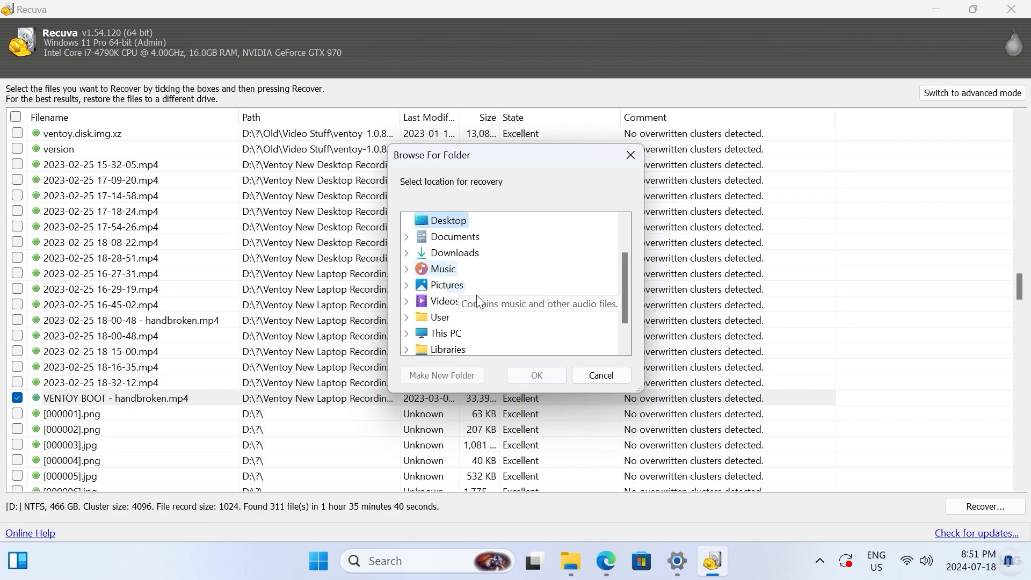
{"action": "left_click", "coordinate": [535, 375]}
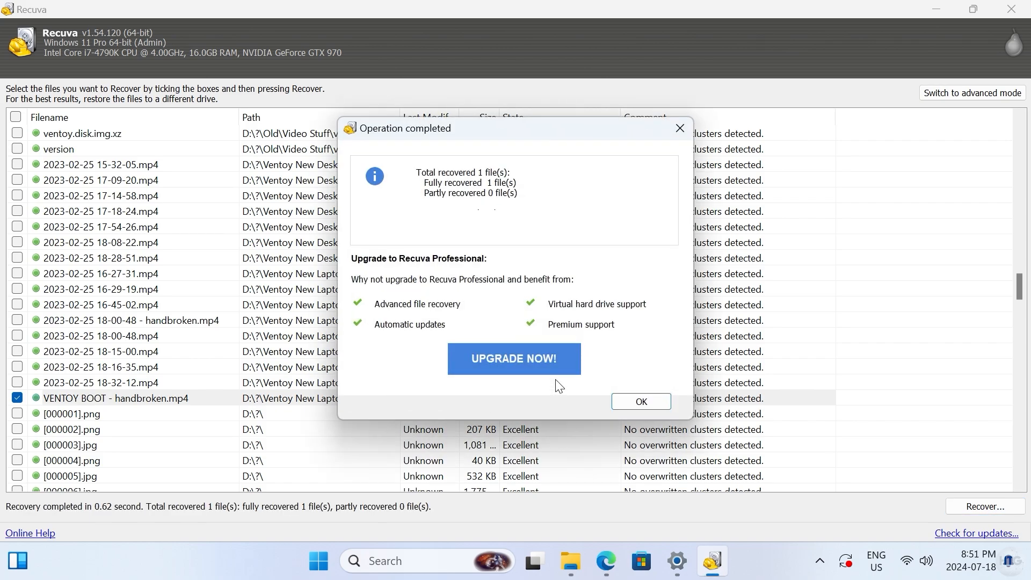
{"action": "left_click", "coordinate": [641, 402]}
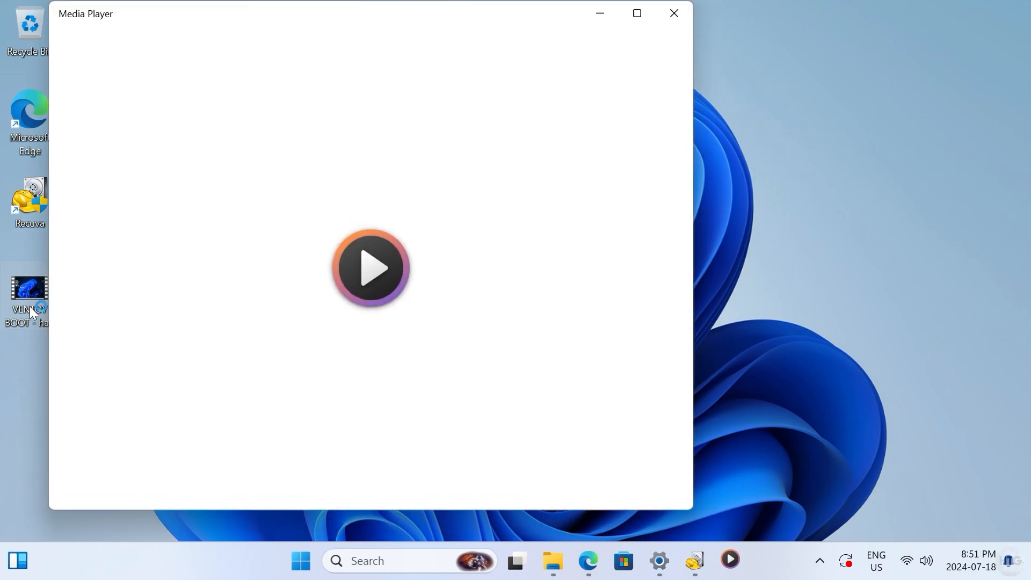
Play the recovered VENTOY BOOT video from the desktop to confirm it is intact.
{"action": "left_click", "coordinate": [371, 268]}
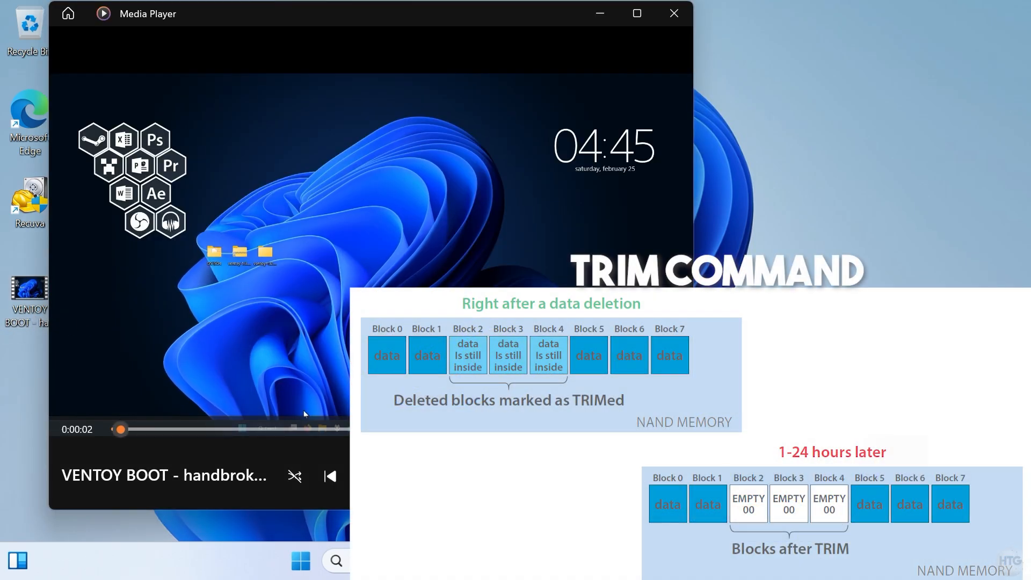
{"action": "left_click", "coordinate": [300, 560]}
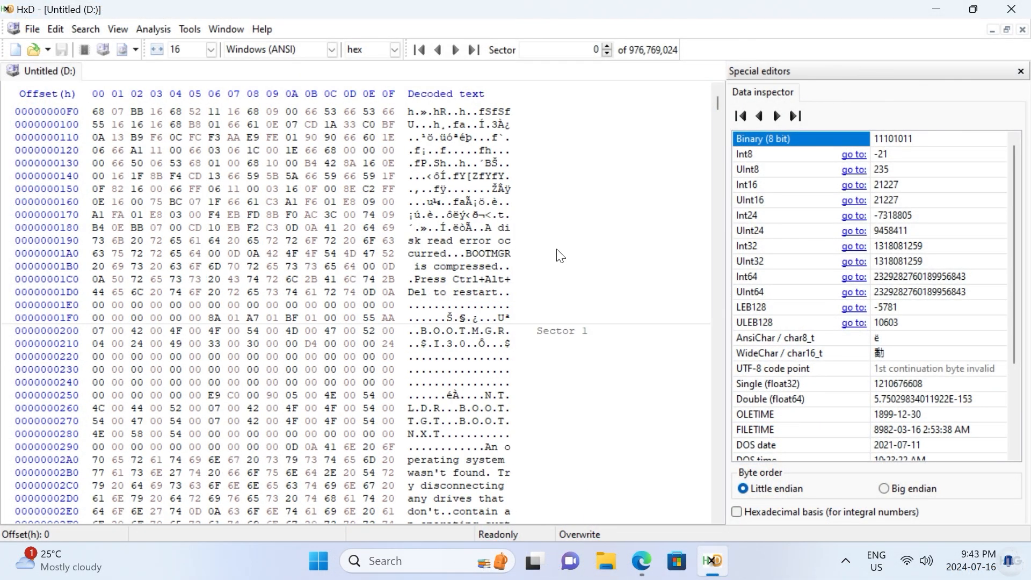
Page through the raw D: sectors from 0 toward sector 13,785,046, seeing only random bytes.
{"action": "scroll", "scroll_direction": "down", "scroll_amount": 3}
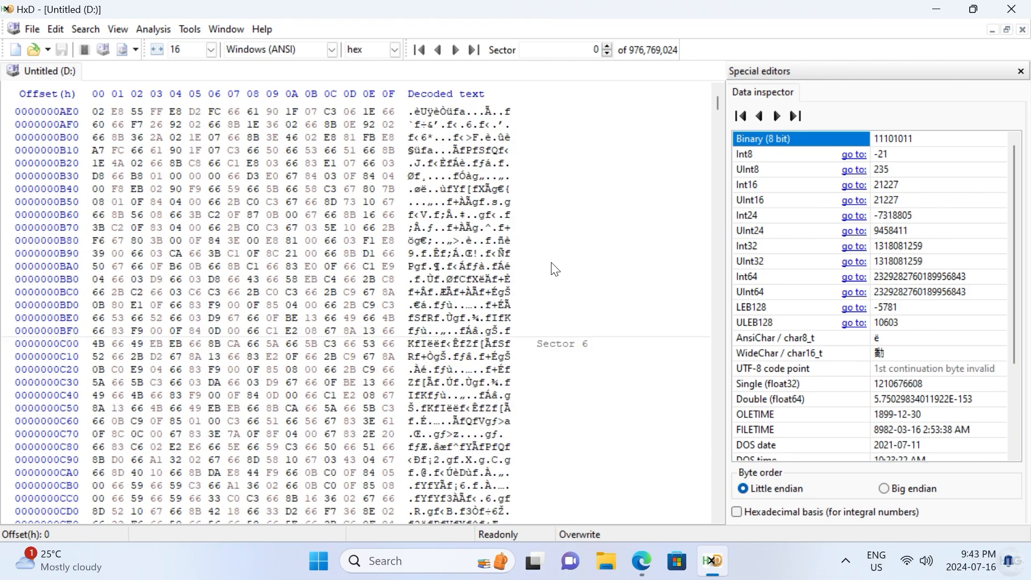
{"action": "scroll", "scroll_direction": "down", "scroll_amount": 3}
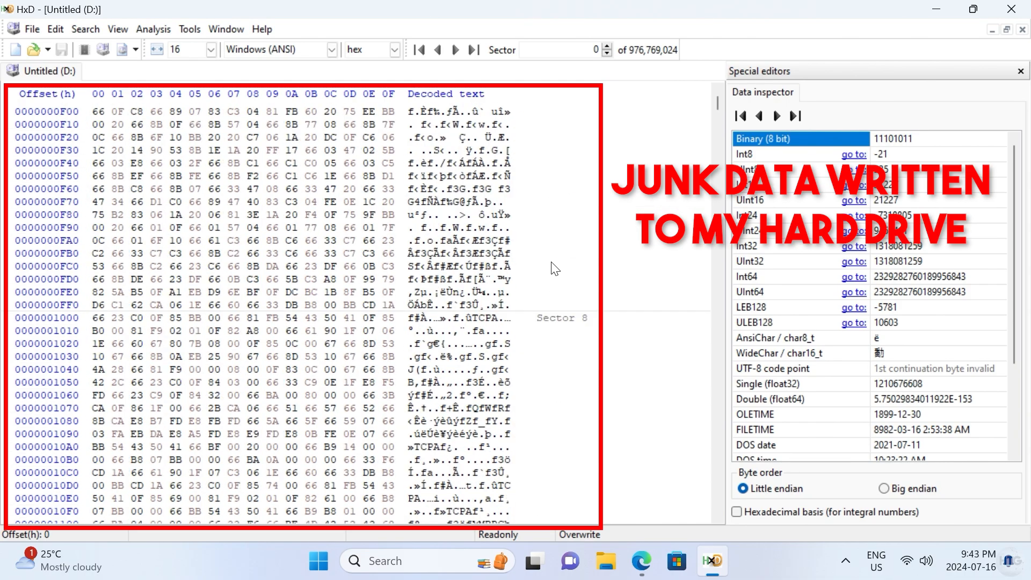
{"action": "scroll", "scroll_direction": "down", "scroll_amount": 3}
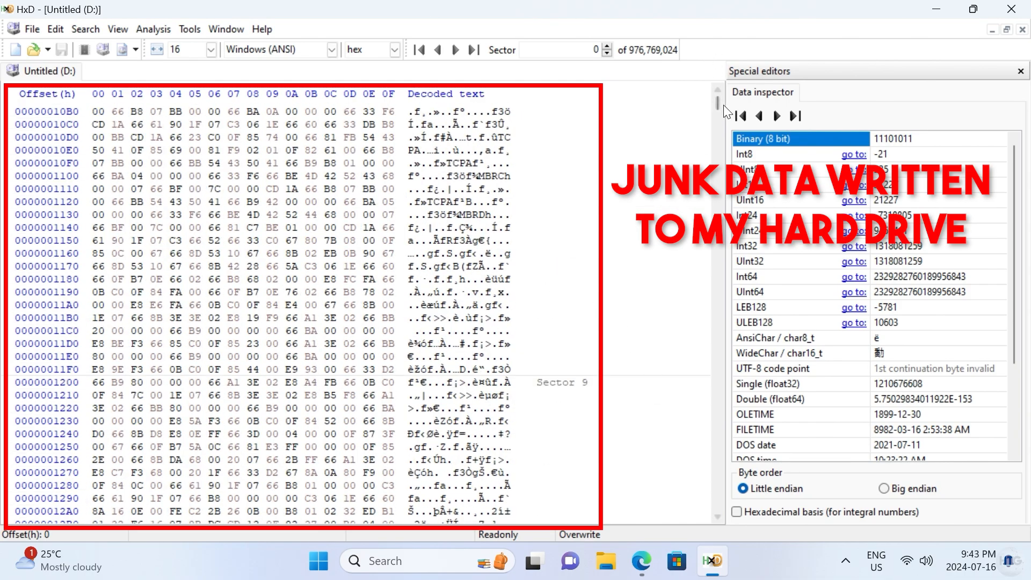
{"action": "left_click_drag", "start_coordinate": [717, 105], "coordinate": [717, 109]}
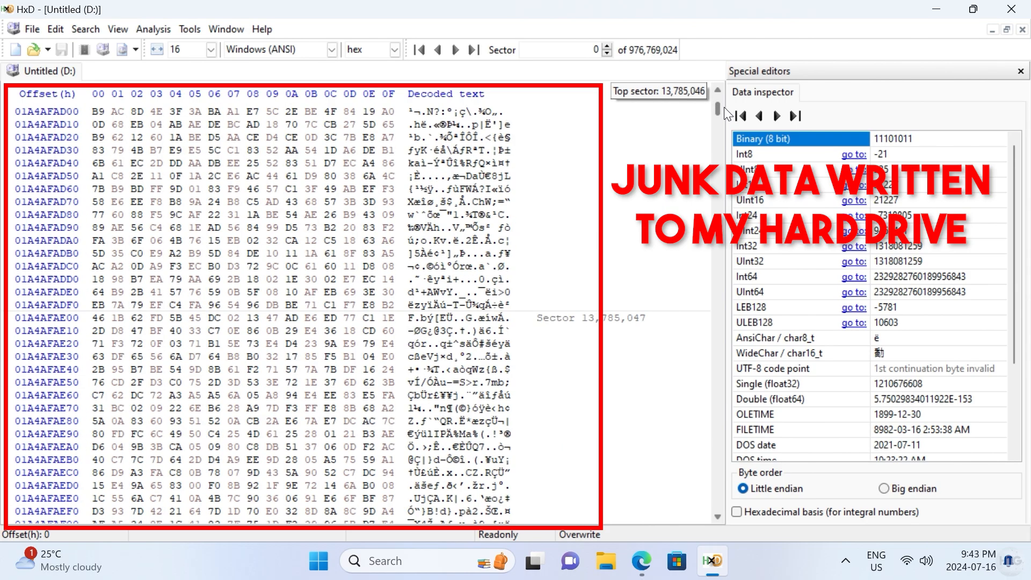